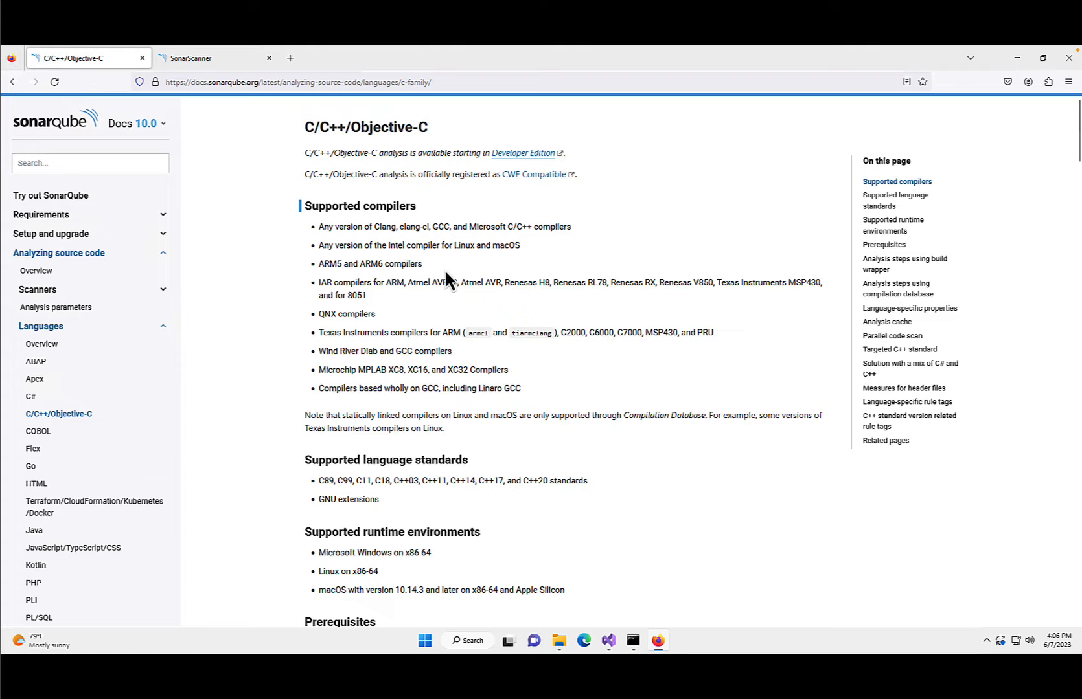
{"action": "mouse_move", "coordinate": [348, 247]}
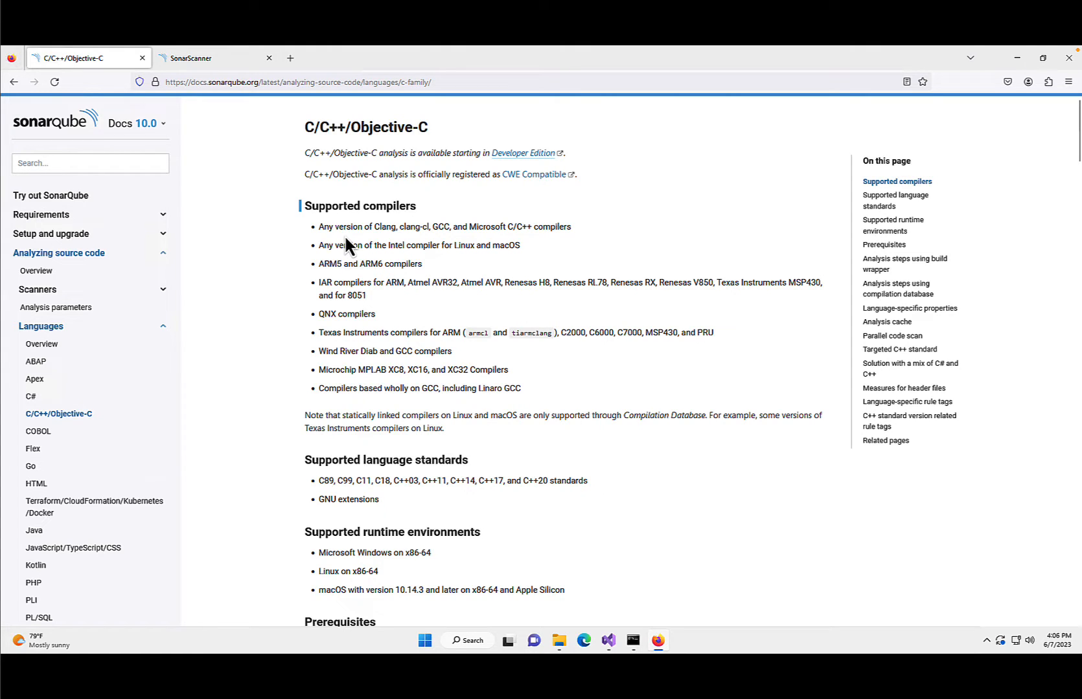
{"action": "mouse_move", "coordinate": [383, 289]}
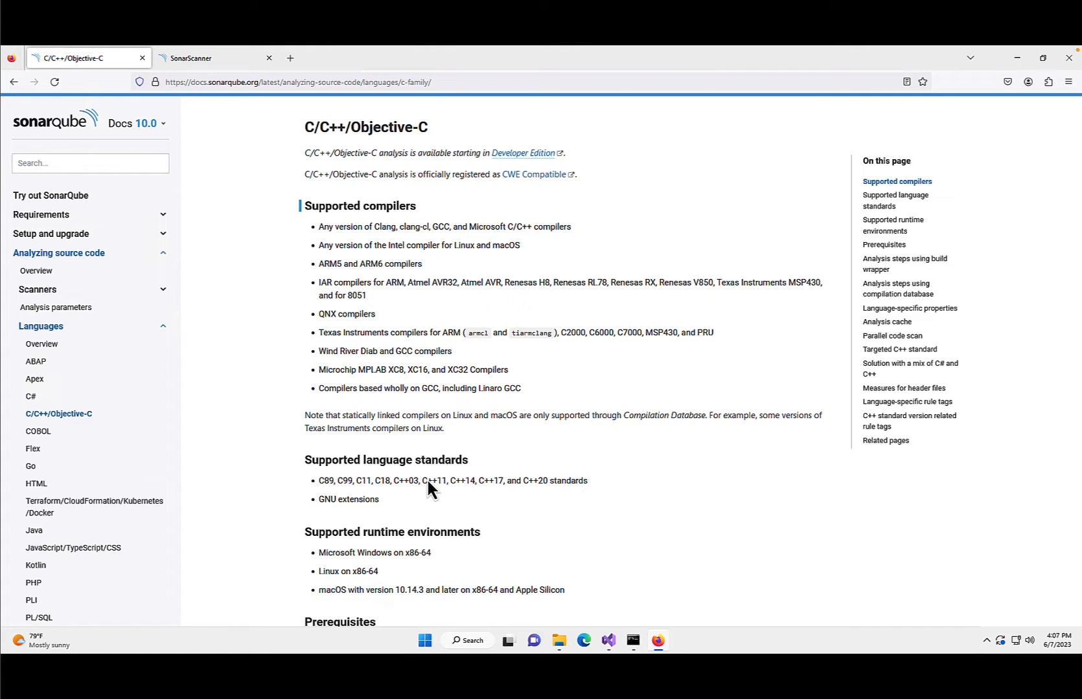
Step: Scroll the C/C++/Objective-C docs from Supported compilers to the build wrapper analysis steps
{"action": "scroll", "scroll_direction": "down", "scroll_amount": 3}
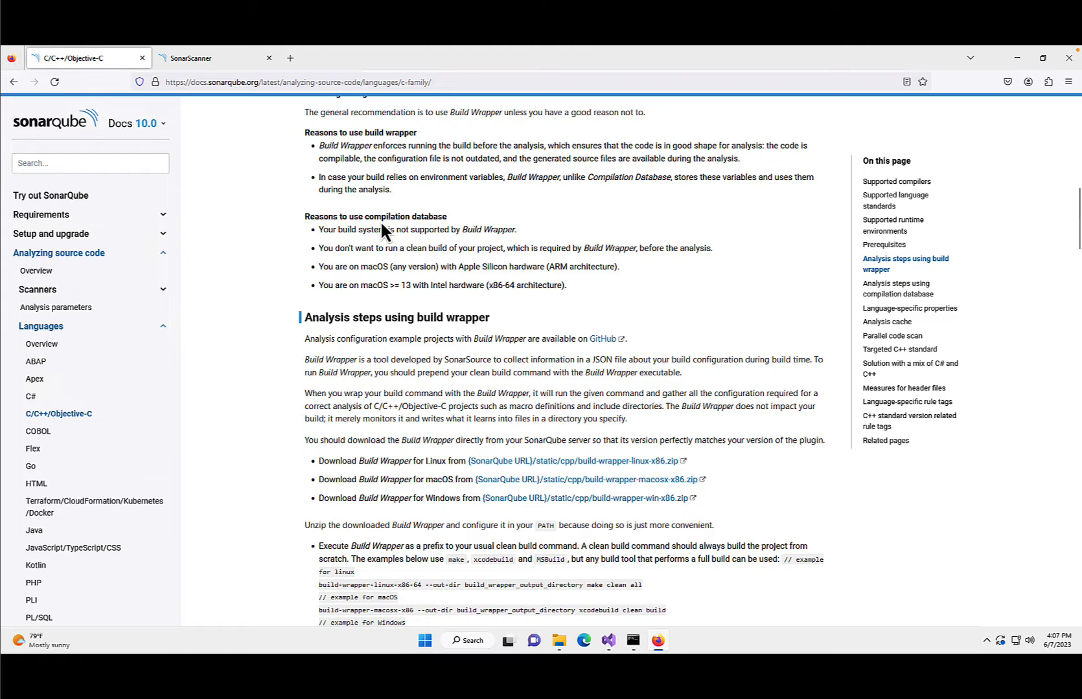
{"action": "mouse_move", "coordinate": [375, 172]}
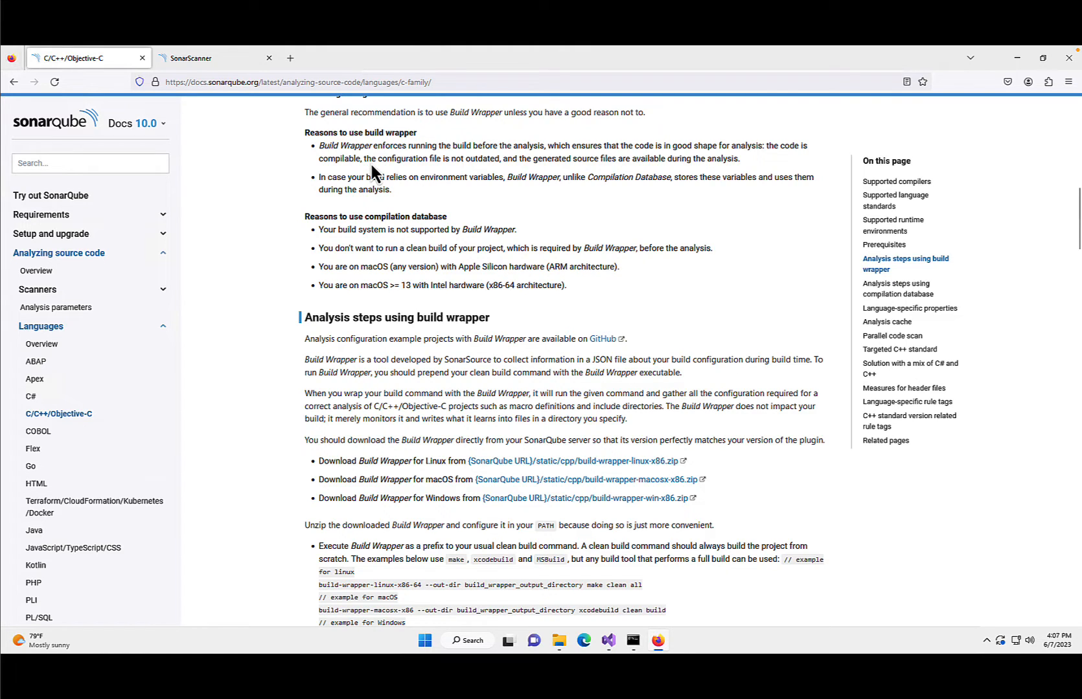
{"action": "mouse_move", "coordinate": [373, 172]}
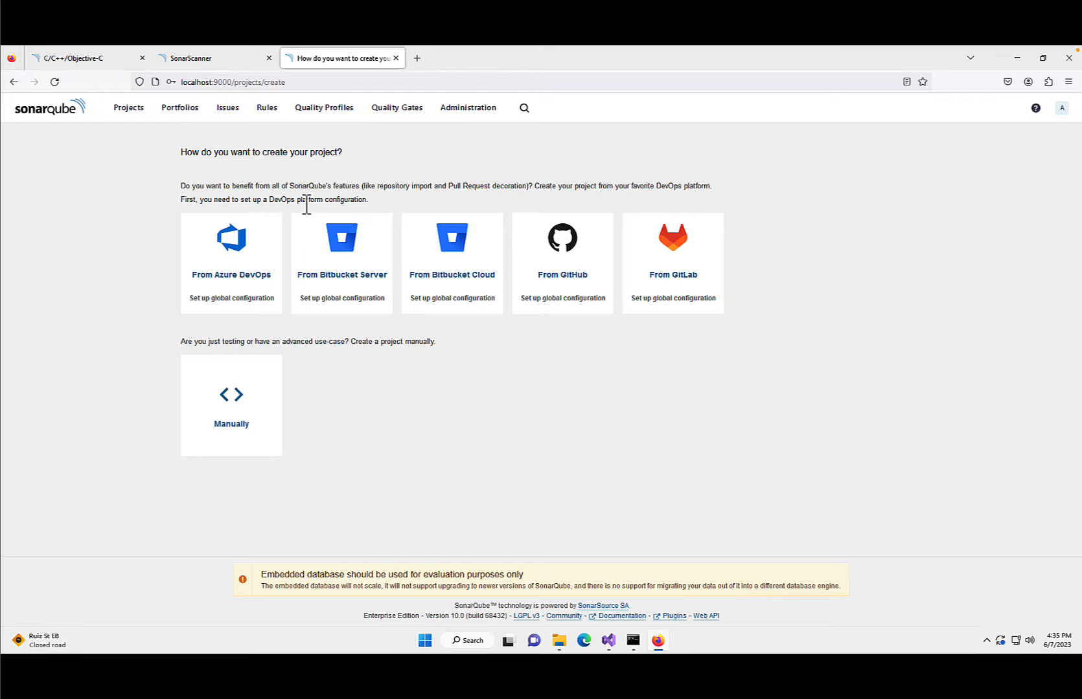
{"action": "mouse_move", "coordinate": [273, 157]}
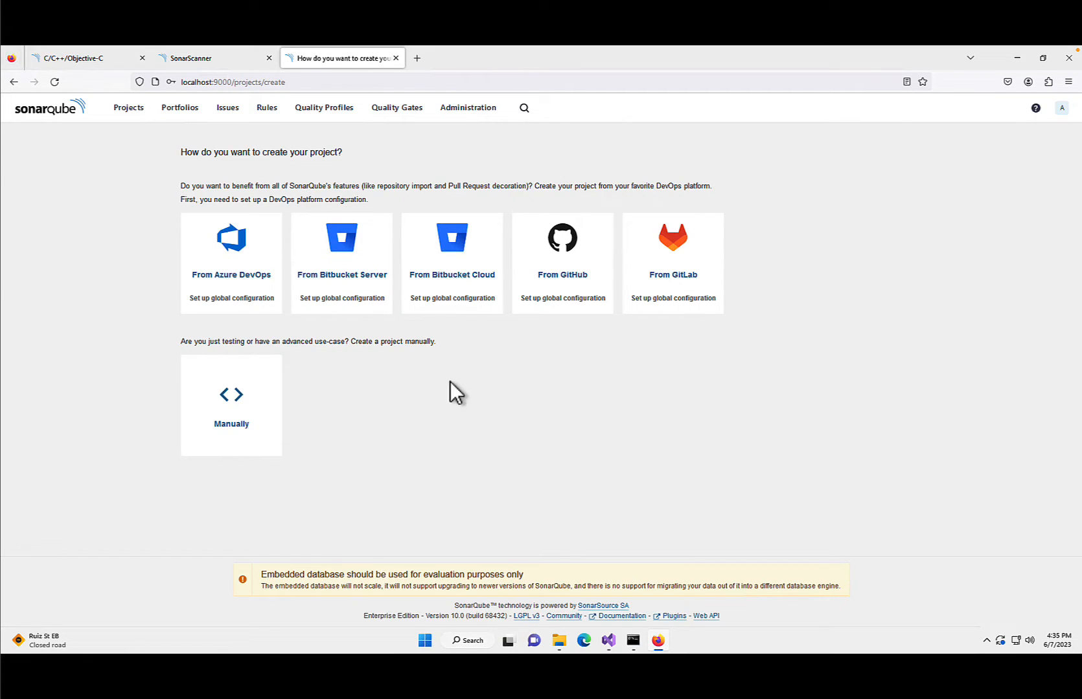
{"action": "mouse_move", "coordinate": [373, 555]}
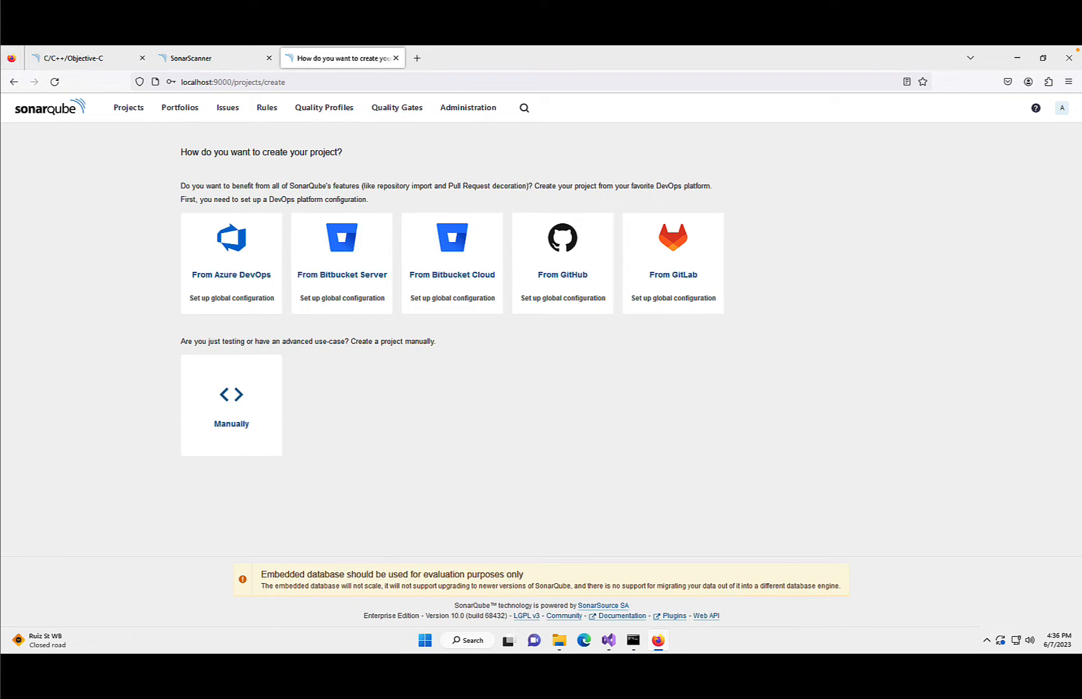
{"action": "mouse_move", "coordinate": [63, 359]}
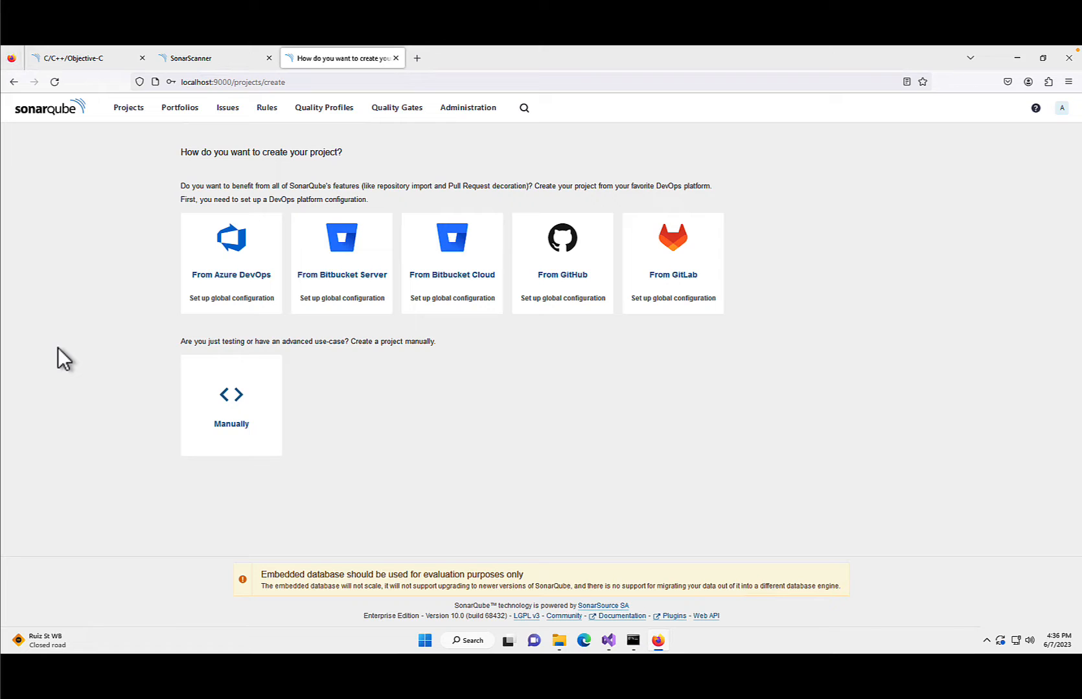
{"action": "mouse_move", "coordinate": [124, 331]}
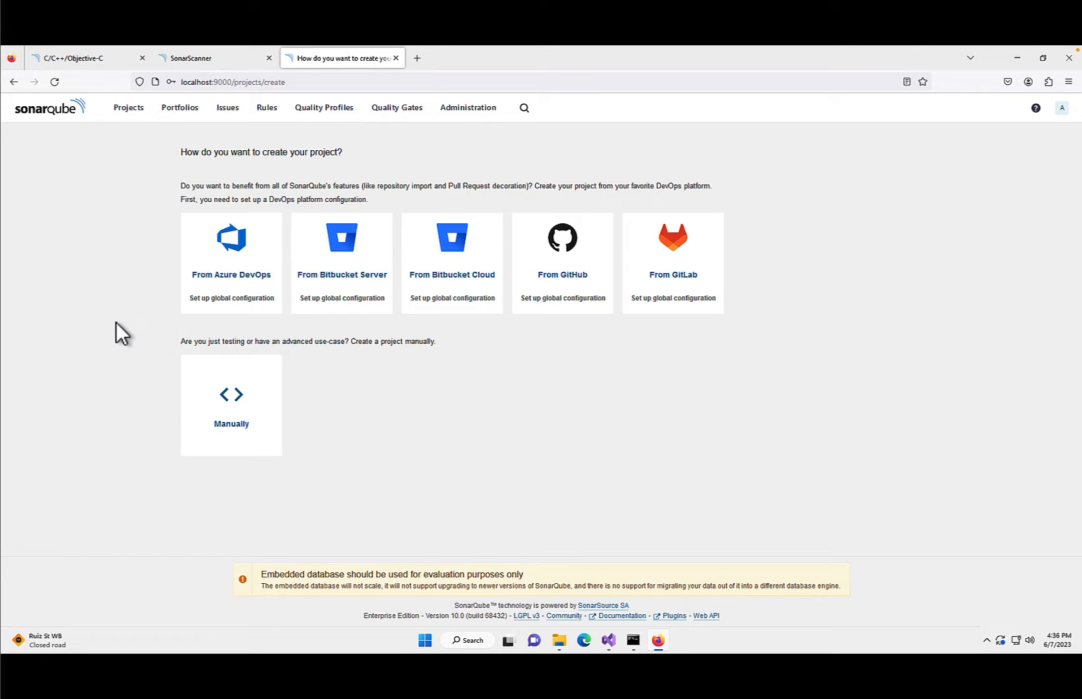
Step: View the SonarScanner docs' sample sonar-project.properties and zip-file installation steps
{"action": "left_click", "coordinate": [199, 58]}
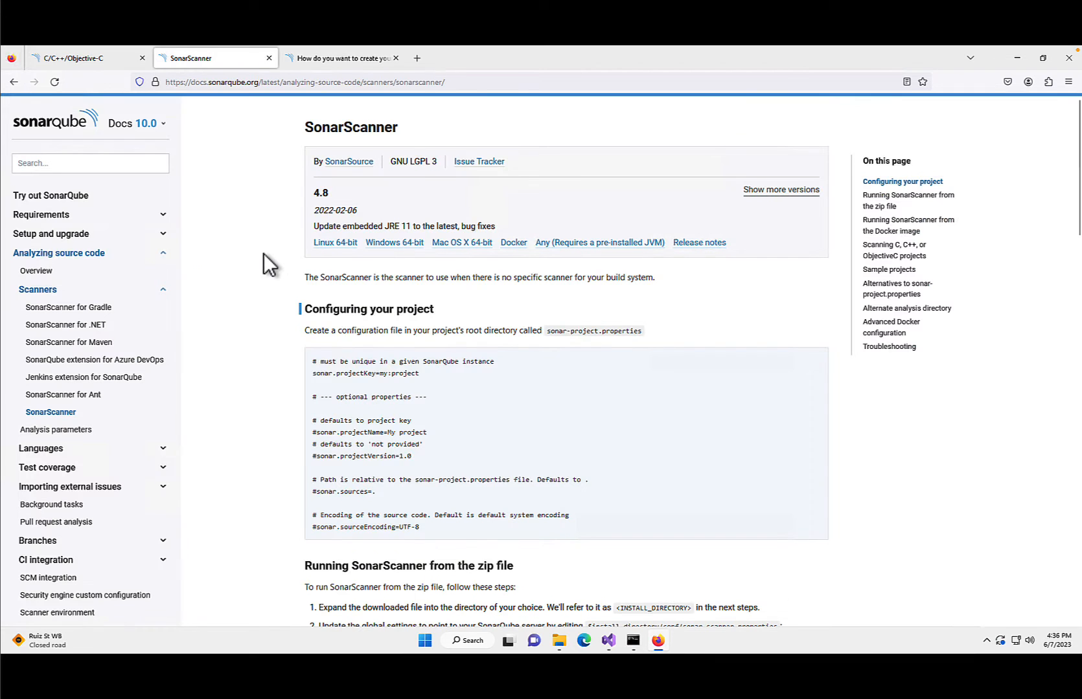
{"action": "mouse_move", "coordinate": [280, 245]}
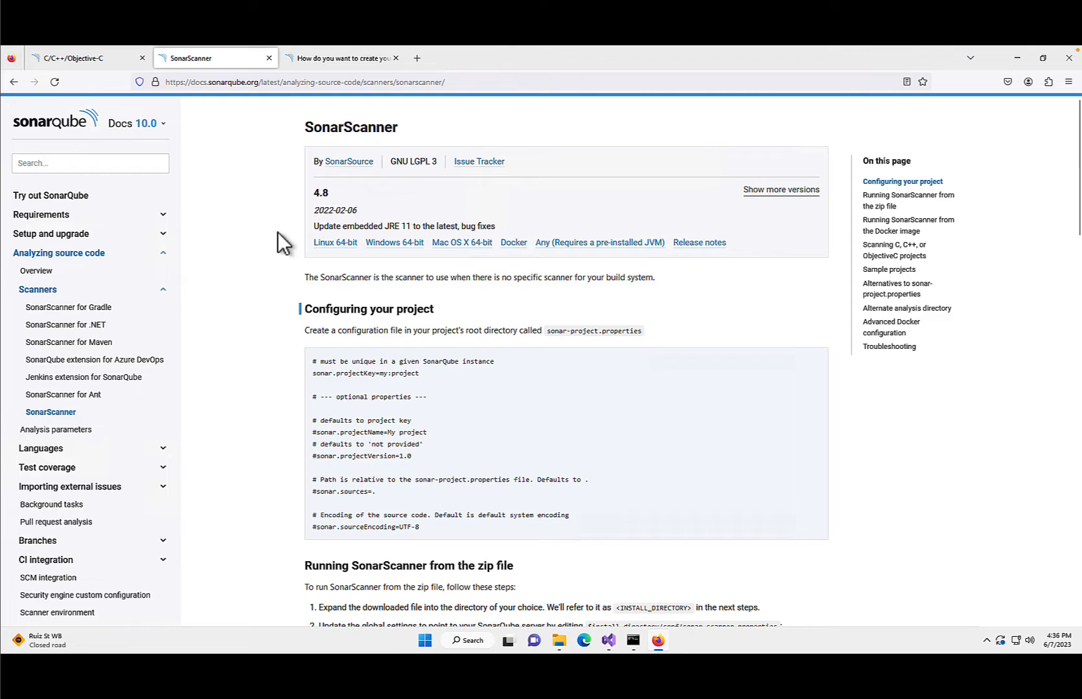
{"action": "mouse_move", "coordinate": [354, 144]}
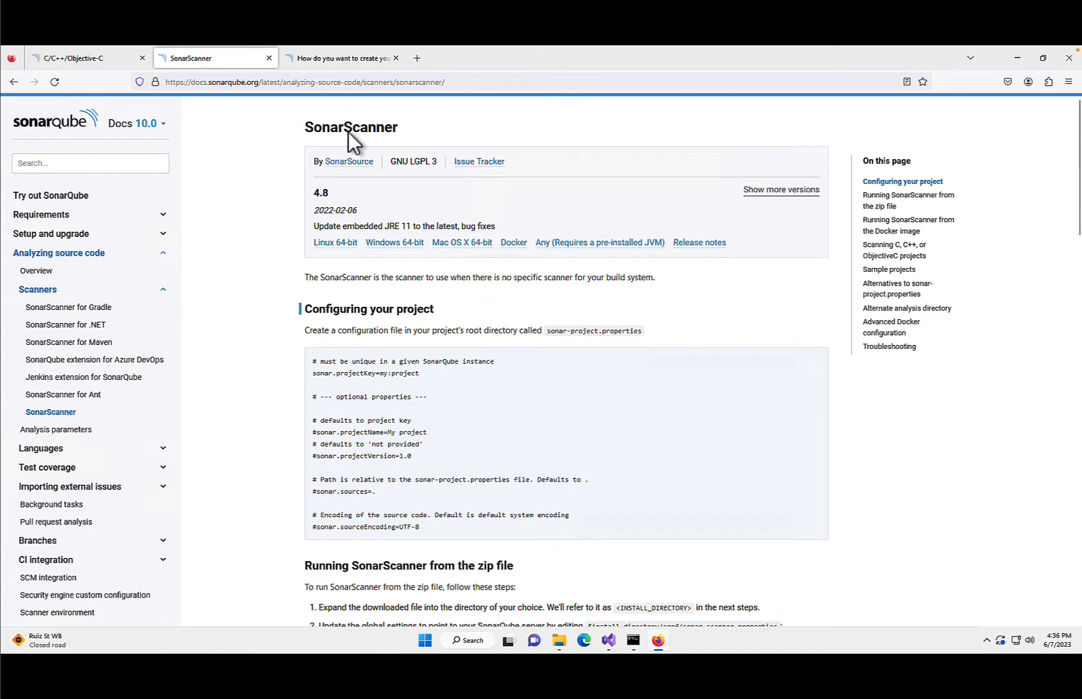
{"action": "mouse_move", "coordinate": [272, 130]}
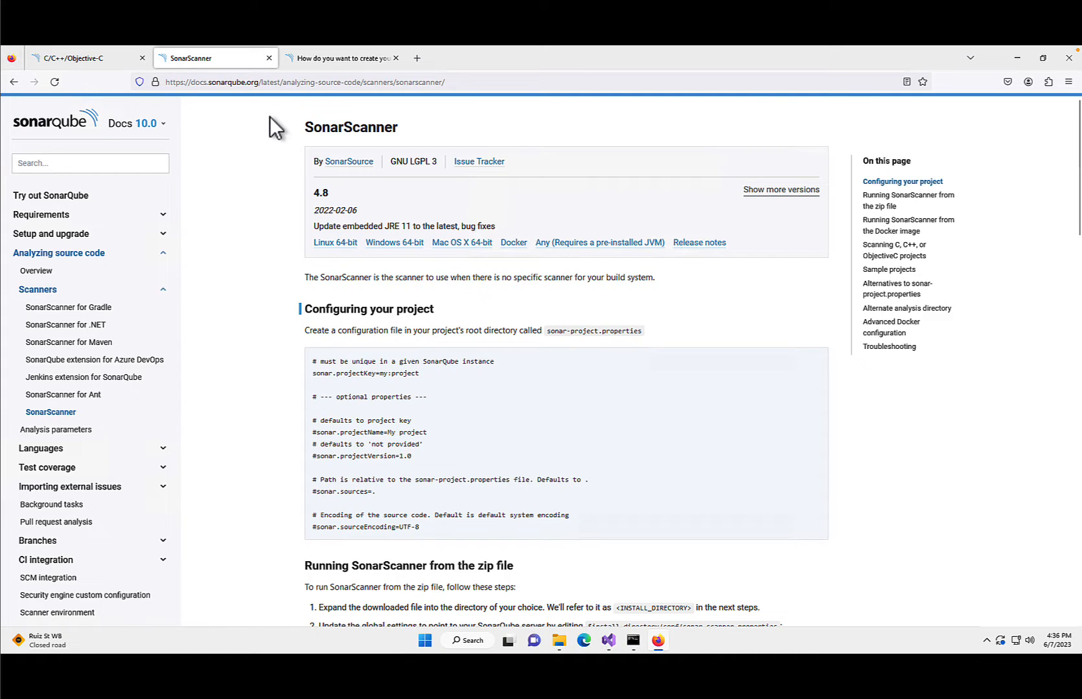
{"action": "mouse_move", "coordinate": [256, 146]}
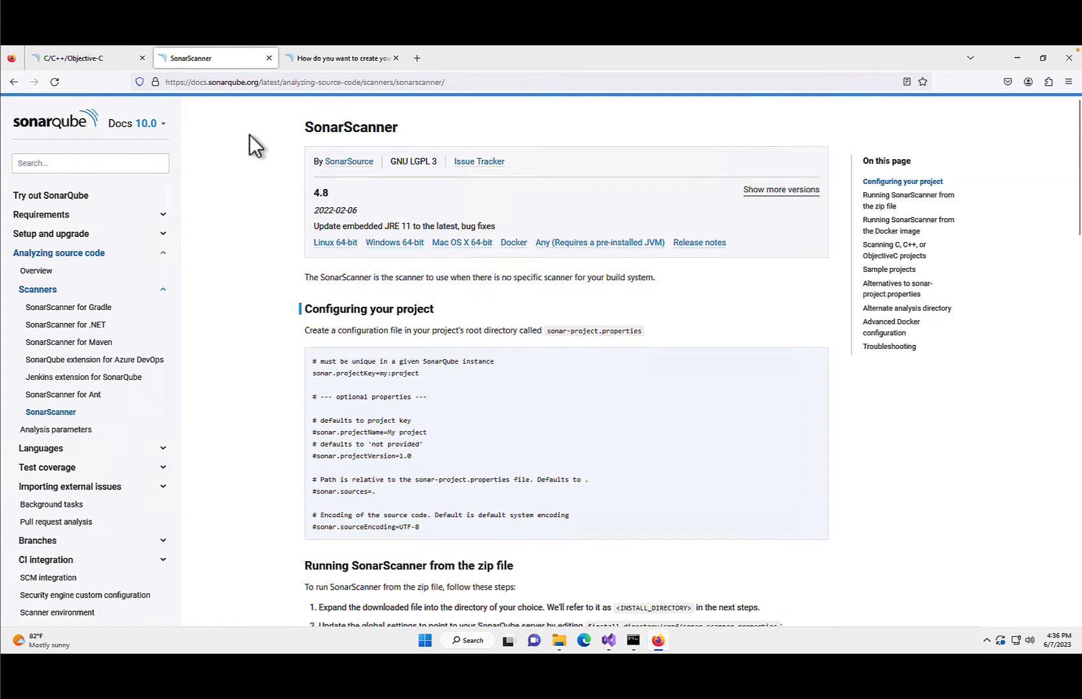
{"action": "mouse_move", "coordinate": [231, 182]}
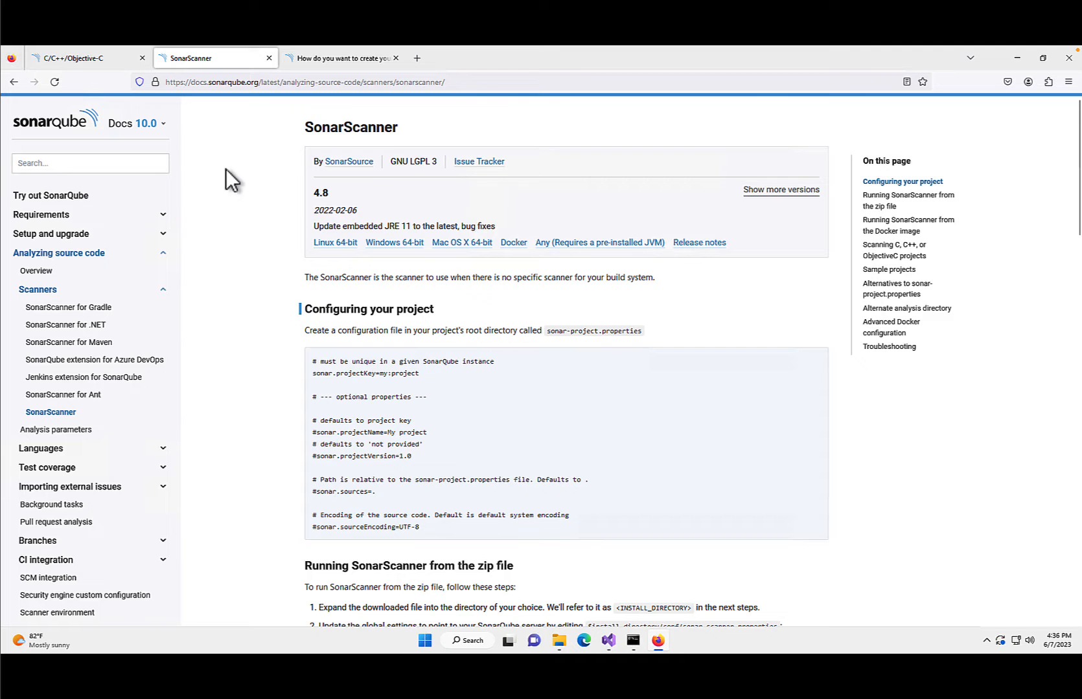
{"action": "scroll", "scroll_direction": "down", "scroll_amount": 3}
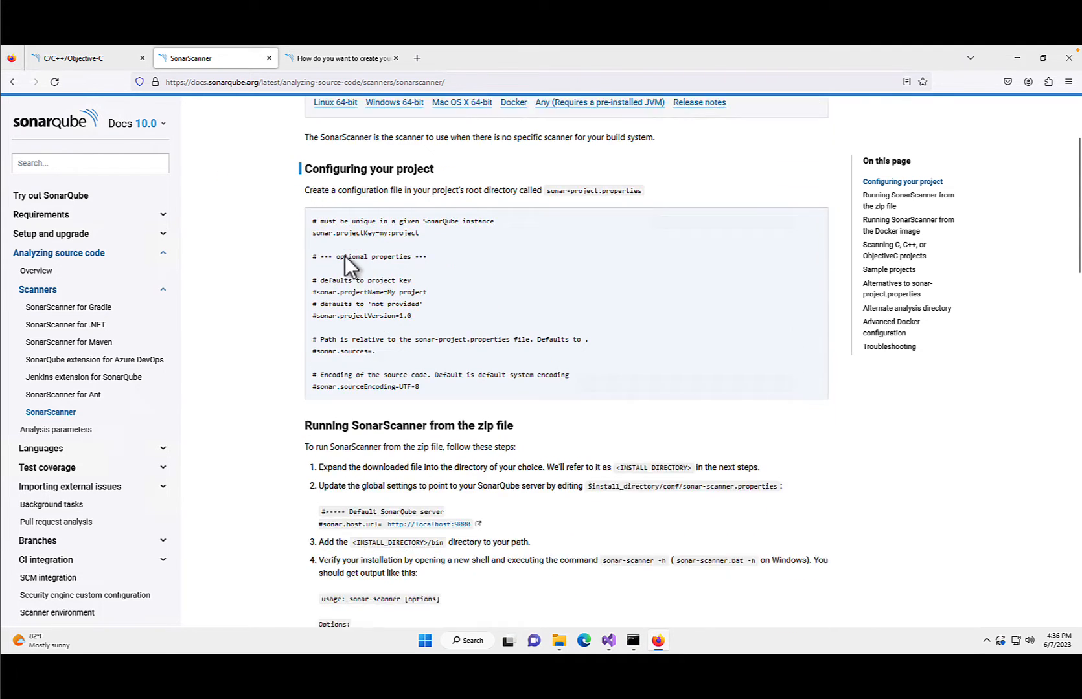
Step: Return to the C/C++/Objective-C docs and reach the build wrapper download links
{"action": "left_click", "coordinate": [82, 58]}
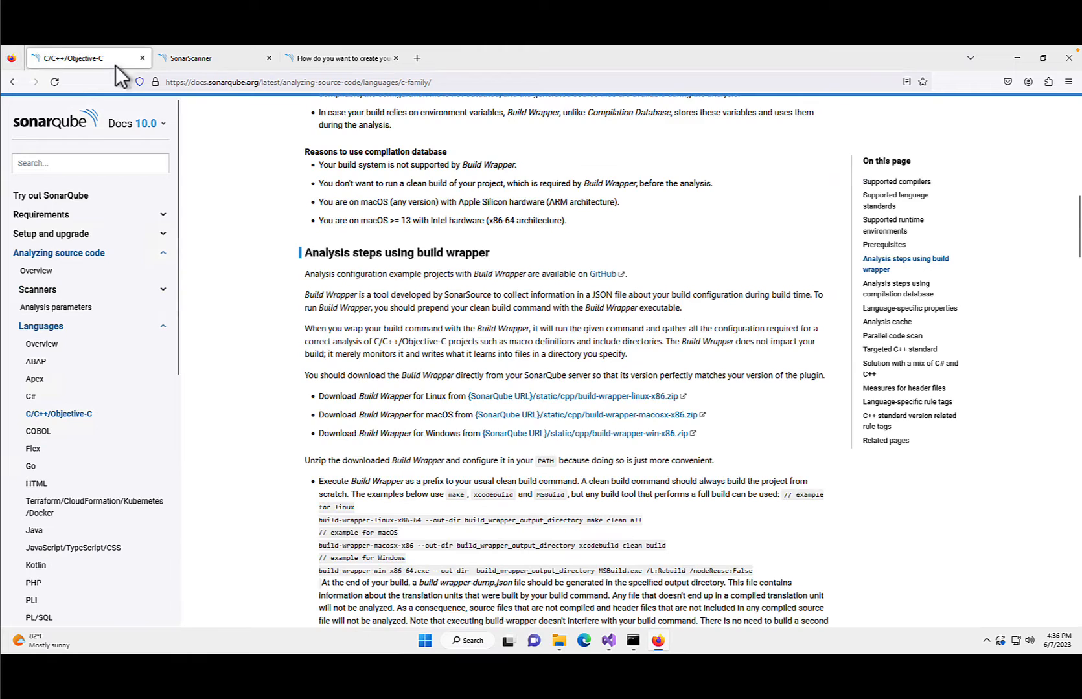
{"action": "mouse_move", "coordinate": [373, 283]}
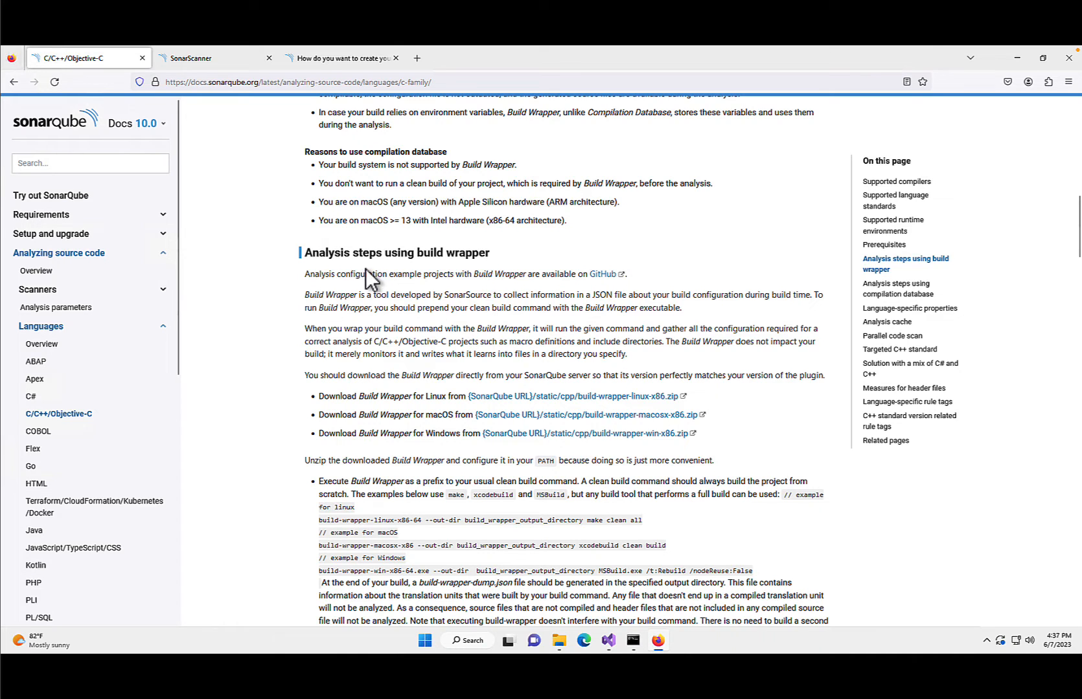
{"action": "scroll", "scroll_direction": "down", "scroll_amount": 3}
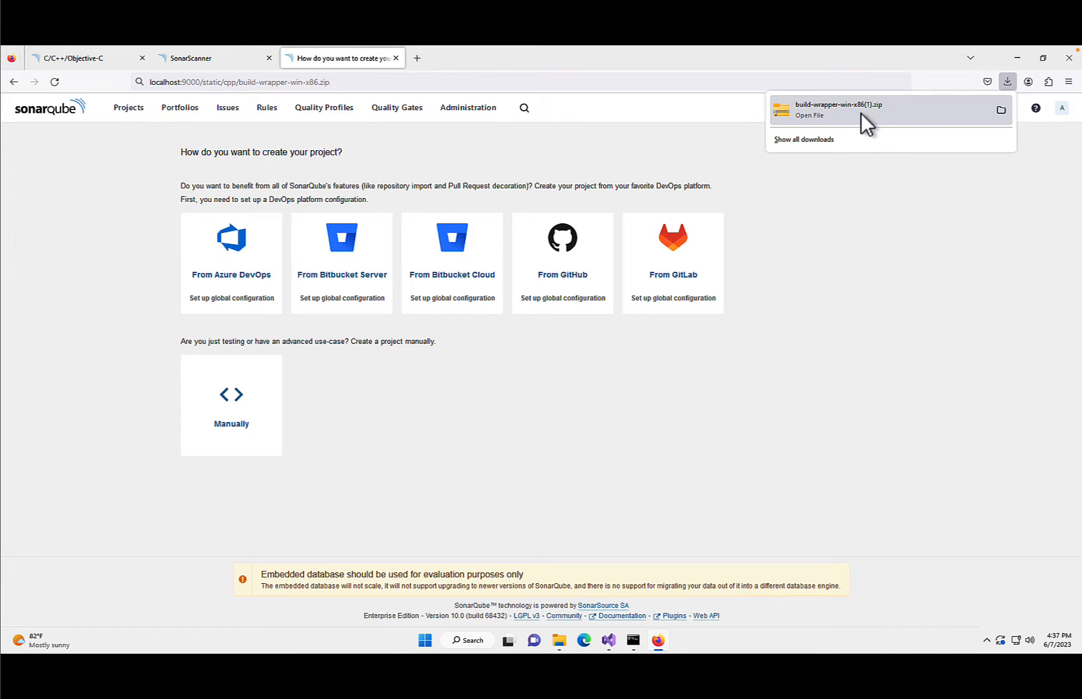
Step: View the build-wrapper-win-x86 folder inside the downloaded Build Wrapper zip
{"action": "left_click", "coordinate": [837, 110]}
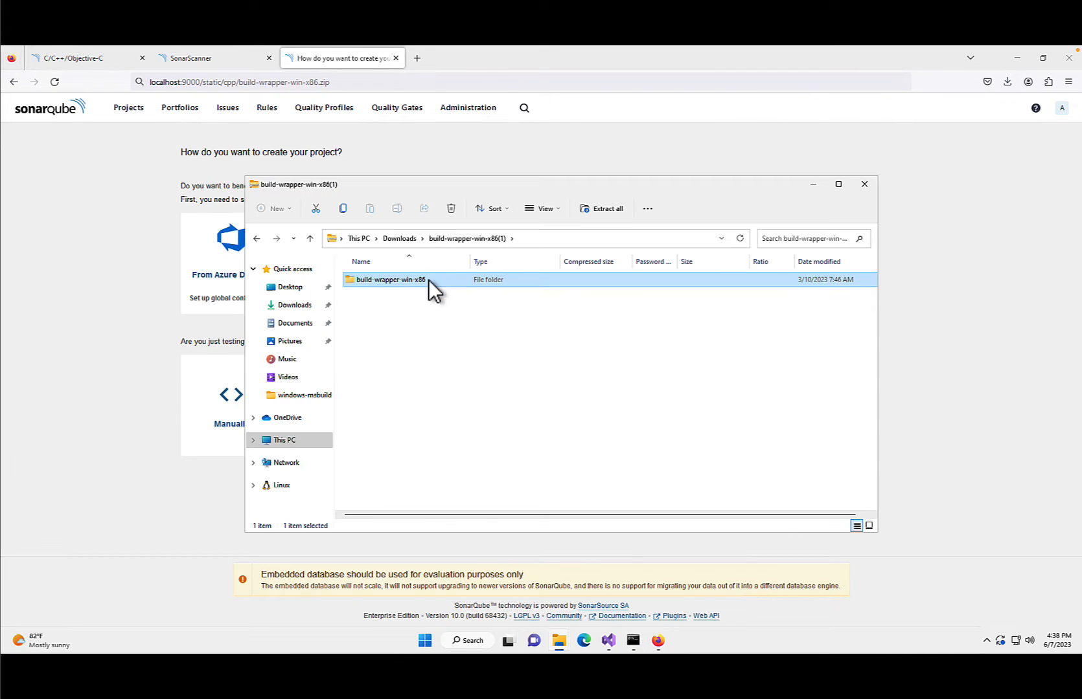
{"action": "double_click", "coordinate": [390, 280]}
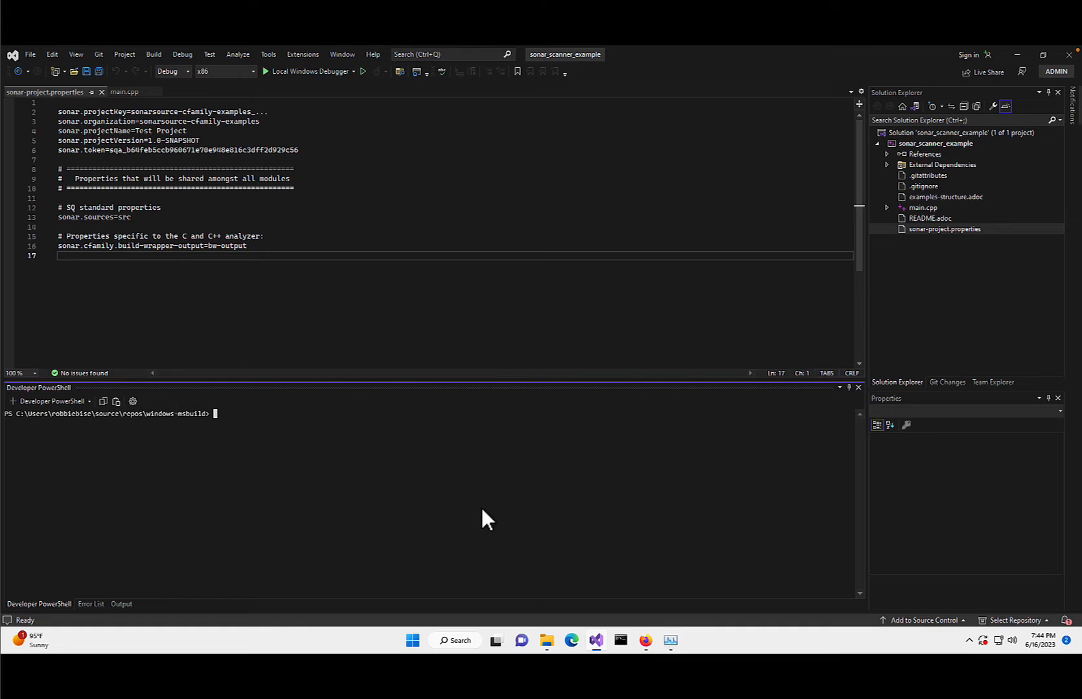
Step: Run build-wrapper-win-x86-64.exe --out-dir bw-output around an msbuild Rebuild of sonar_scanner_example.vcxproj
{"action": "type", "text": "build-wrapper-win-x86-64.exe --out-dir bw-output msbuild .\\sonar_scanner_example.vcxproj /t:Rebuild /nodeReuse:False"}
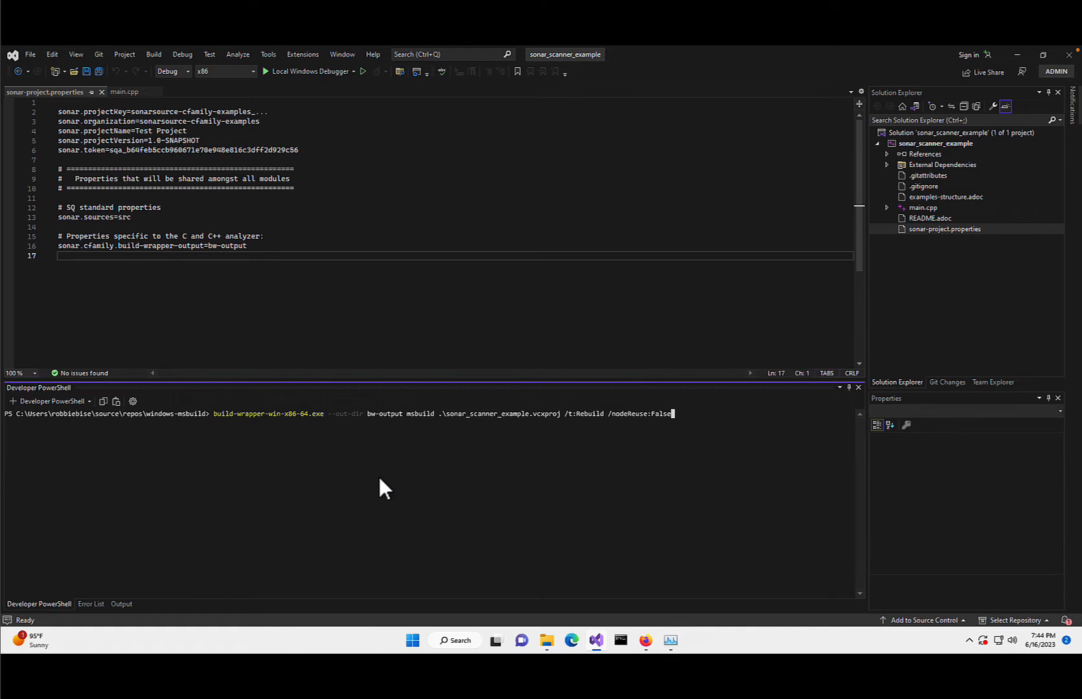
{"action": "mouse_move", "coordinate": [321, 465]}
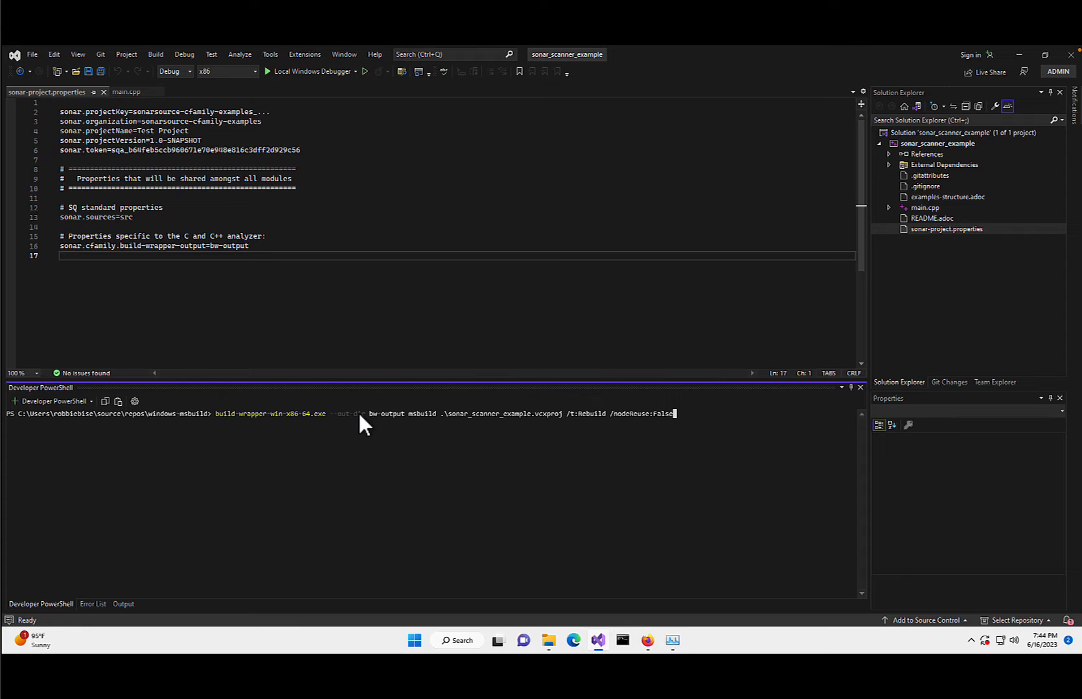
{"action": "mouse_move", "coordinate": [364, 417]}
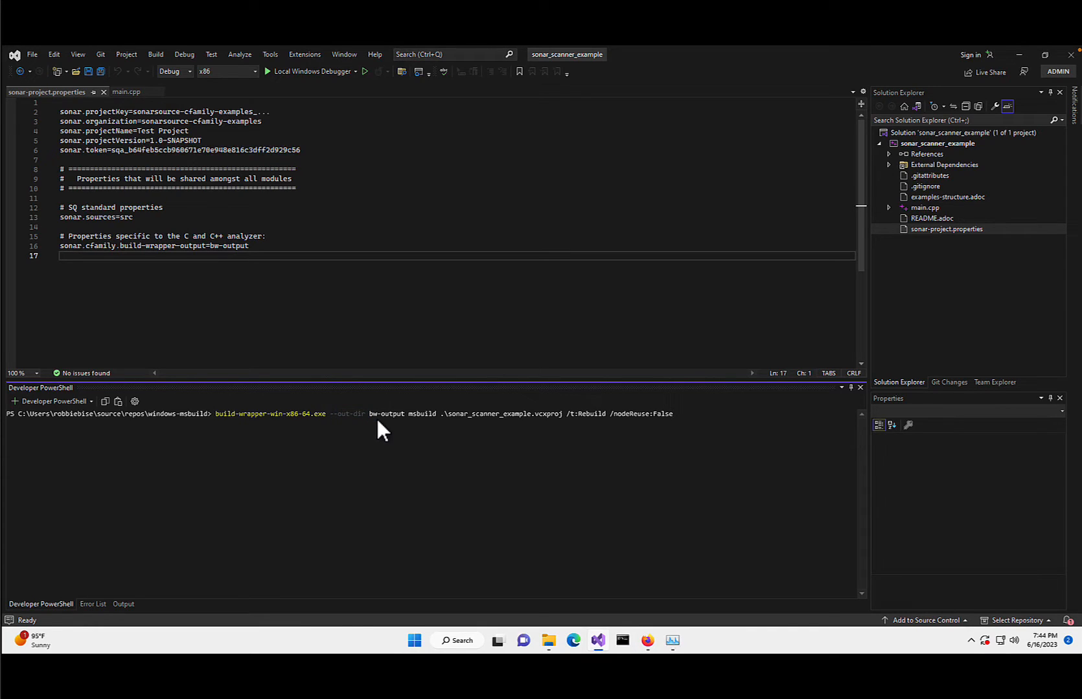
{"action": "mouse_move", "coordinate": [344, 452]}
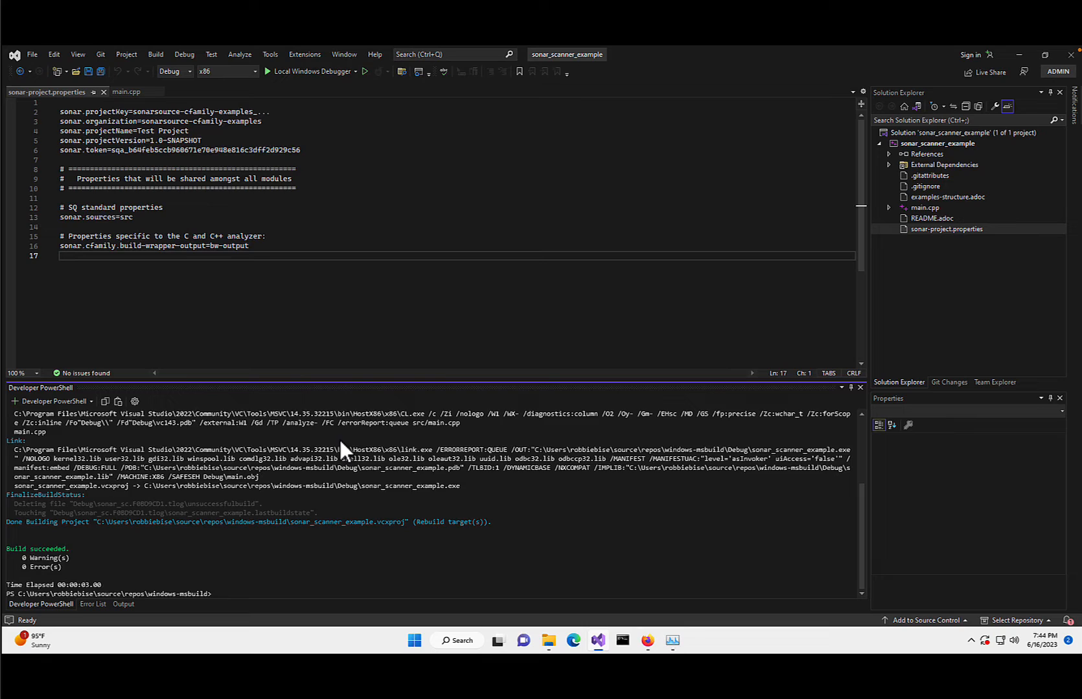
{"action": "type", "text": "ls"}
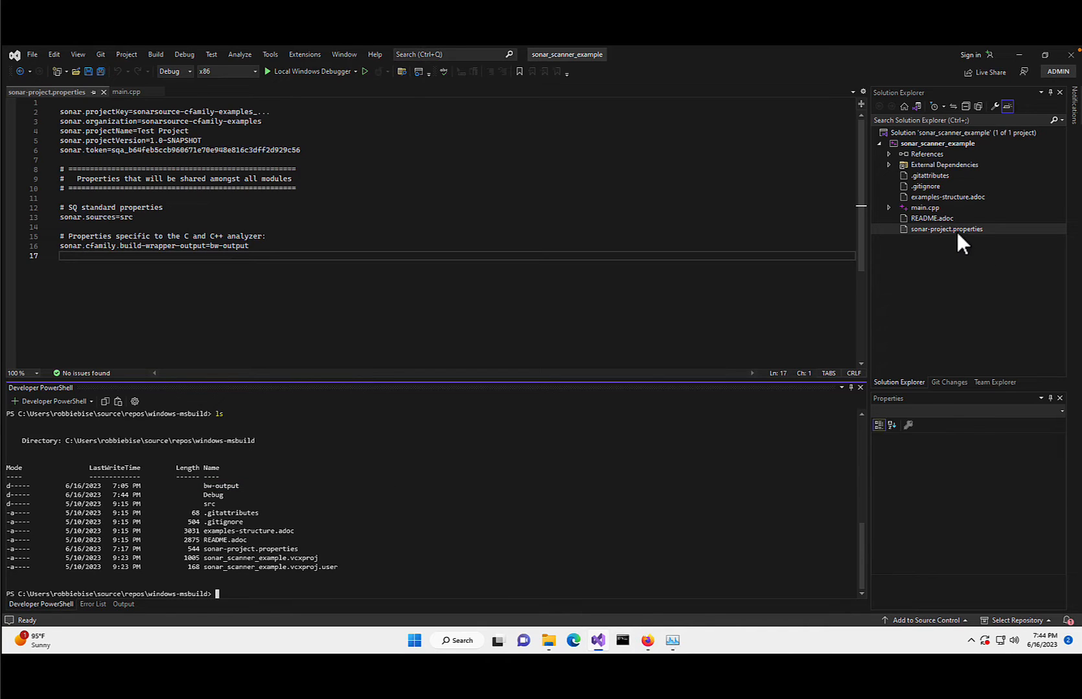
{"action": "mouse_move", "coordinate": [942, 247]}
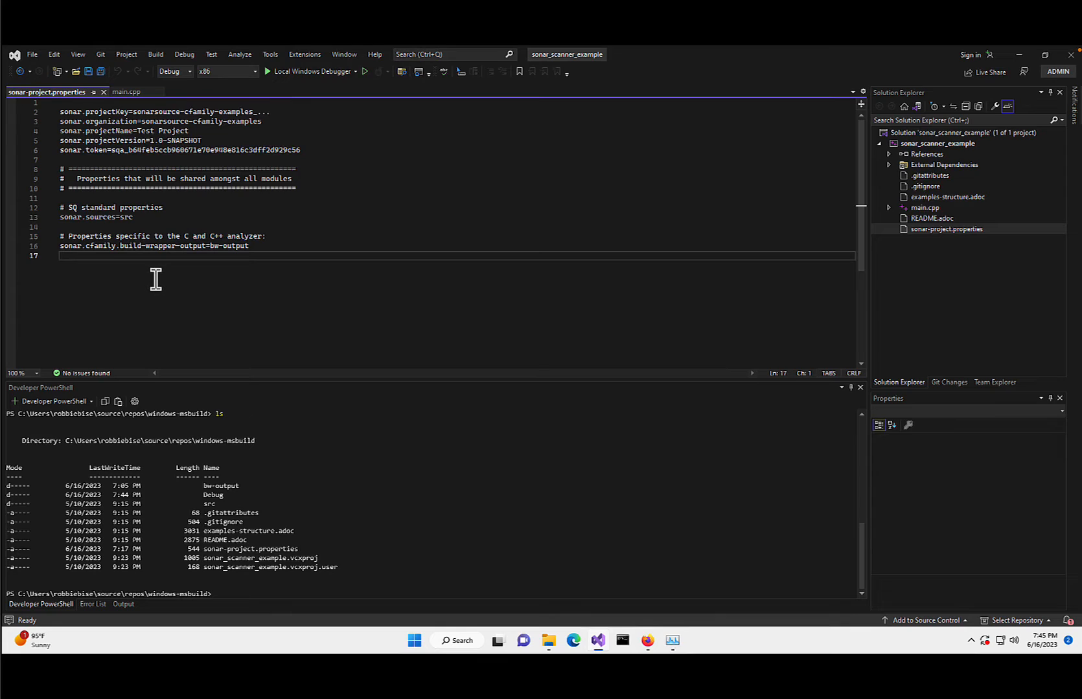
{"action": "mouse_move", "coordinate": [163, 288]}
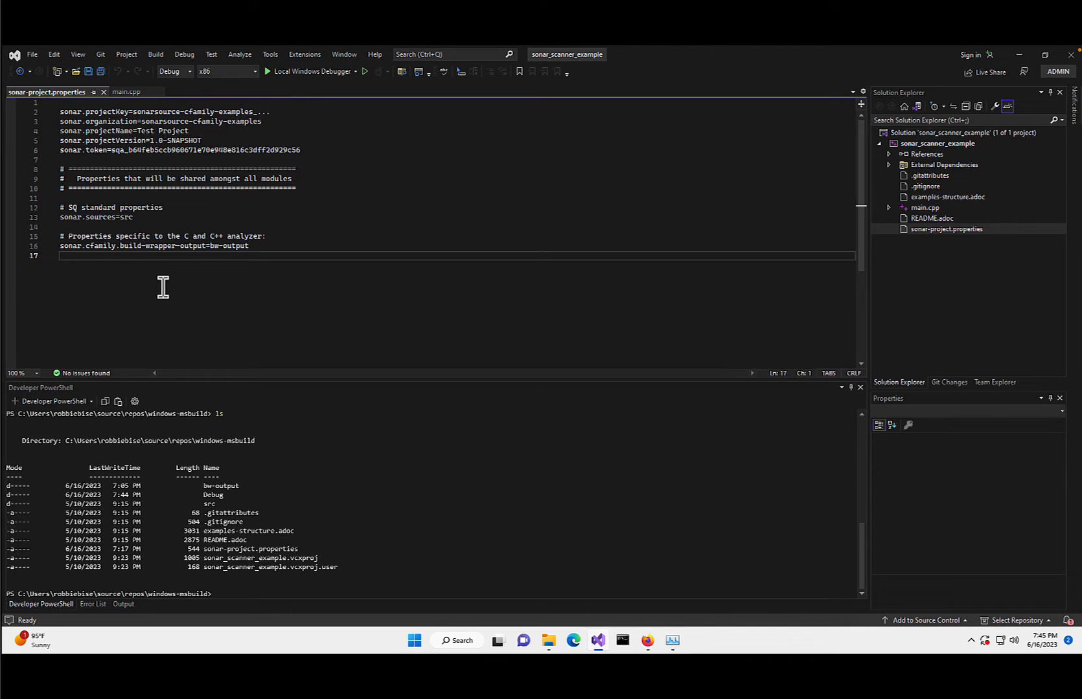
{"action": "mouse_move", "coordinate": [166, 281]}
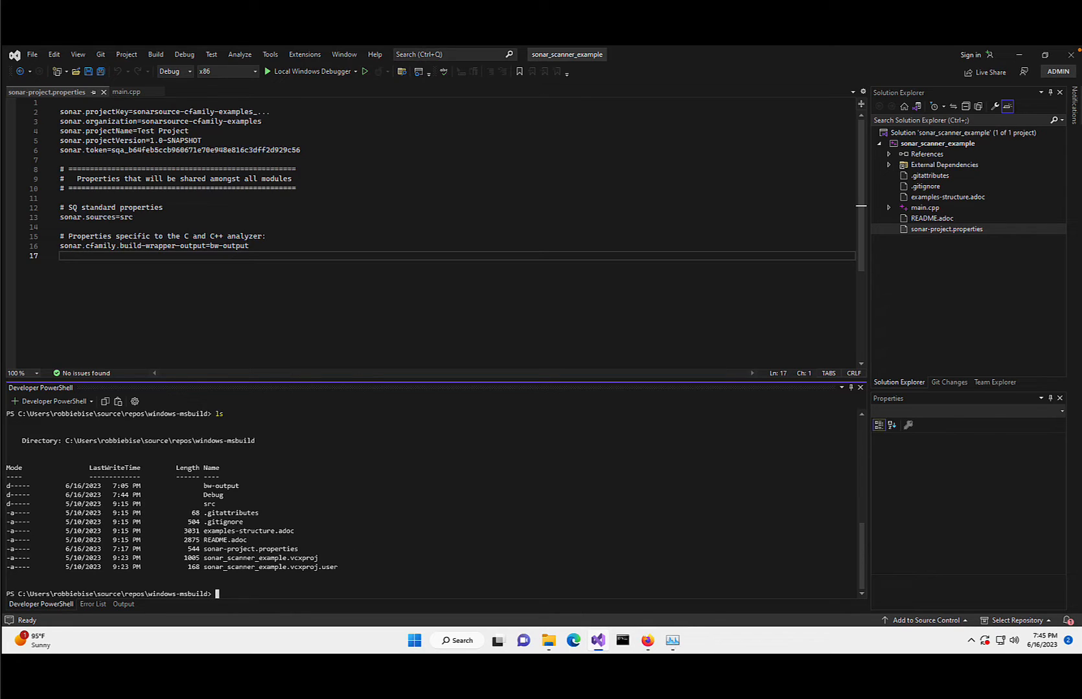
{"action": "mouse_move", "coordinate": [20, 399]}
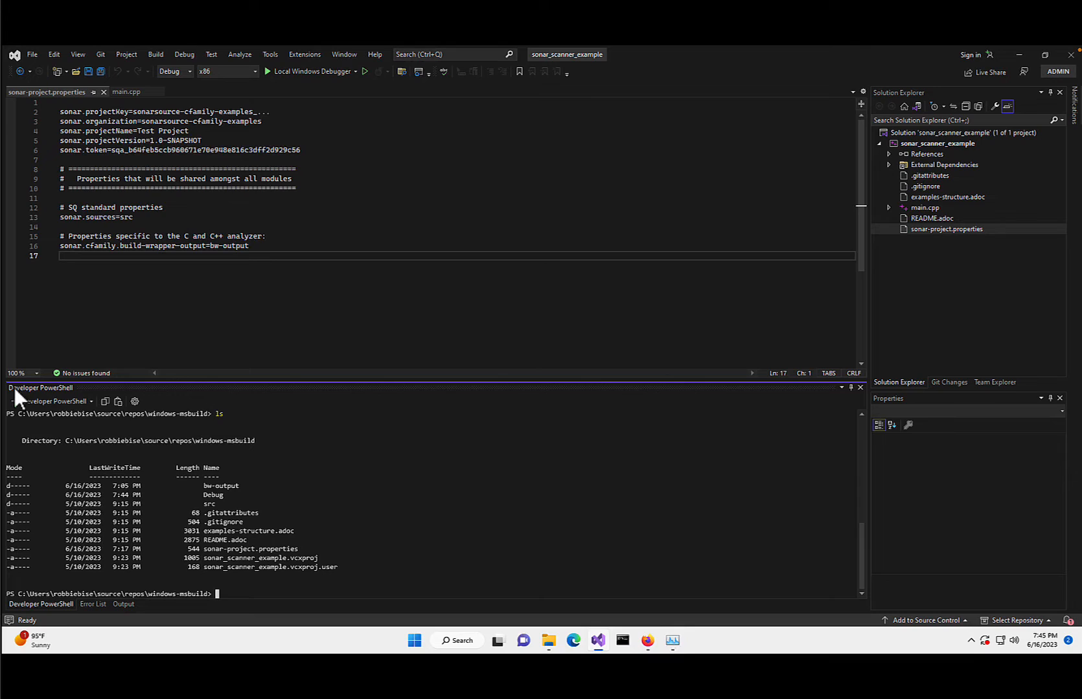
{"action": "mouse_move", "coordinate": [492, 501]}
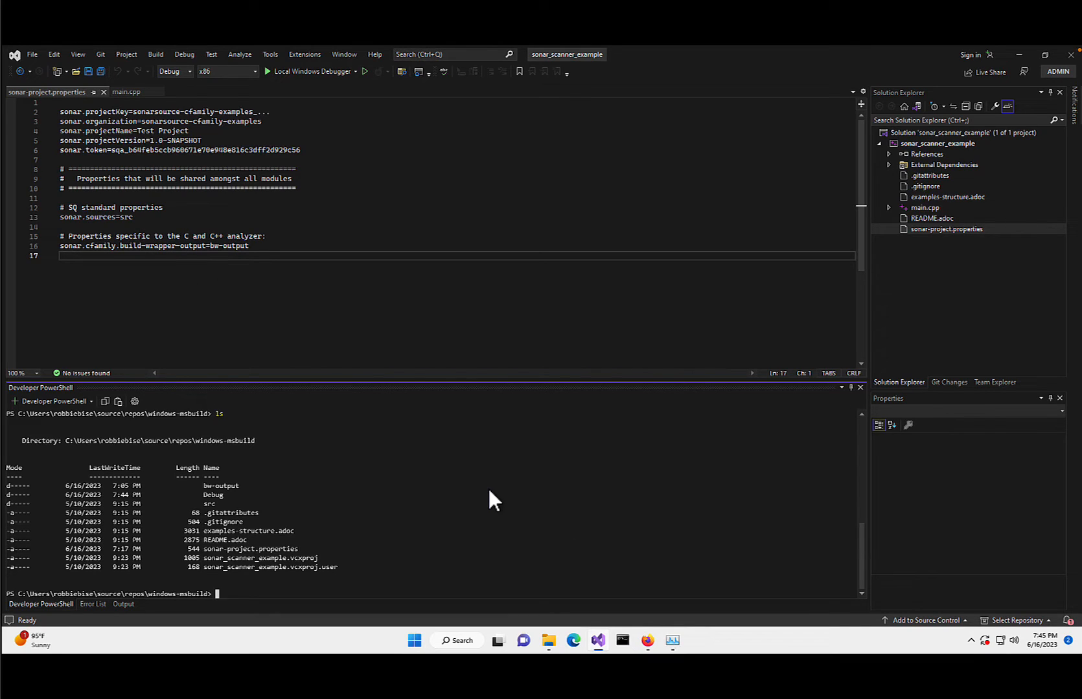
{"action": "type", "text": "sonar-sc"}
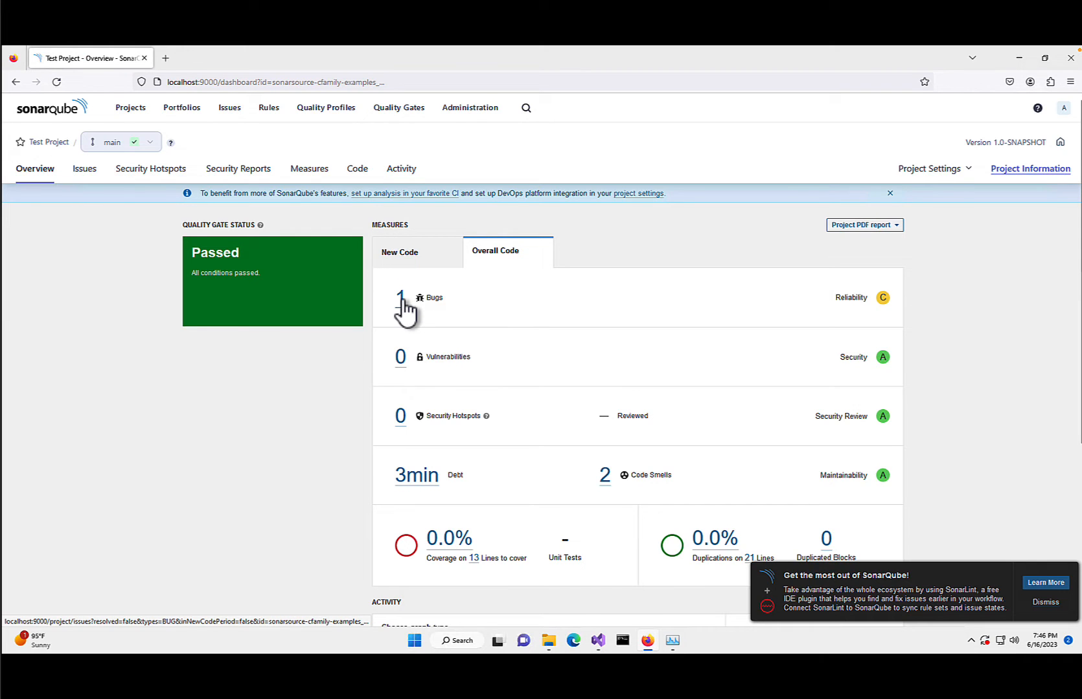
Step: Show the project's single bug: the unreachable duplicate else-if branch in src/main.cpp
{"action": "left_click", "coordinate": [400, 298]}
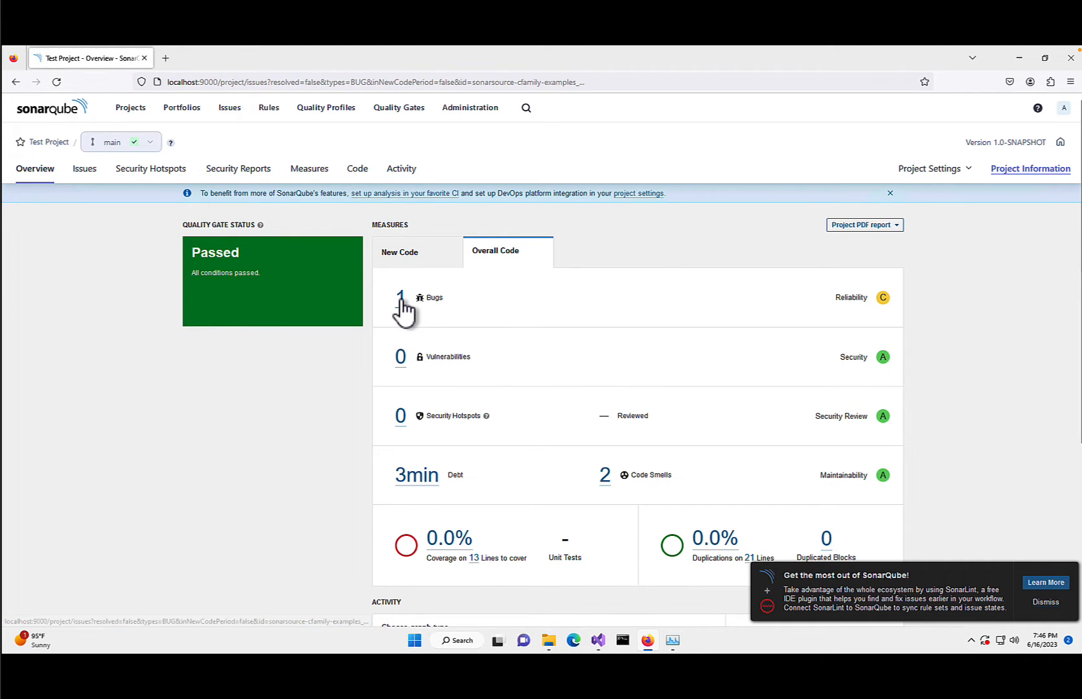
{"action": "left_click", "coordinate": [400, 297]}
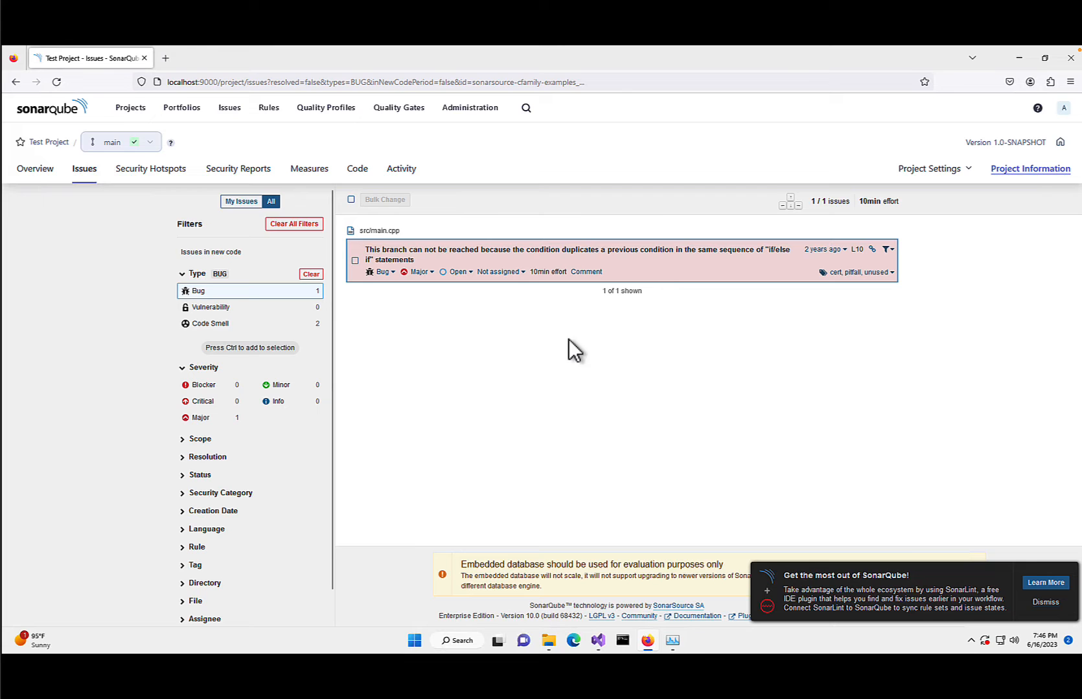
{"action": "left_click", "coordinate": [540, 256]}
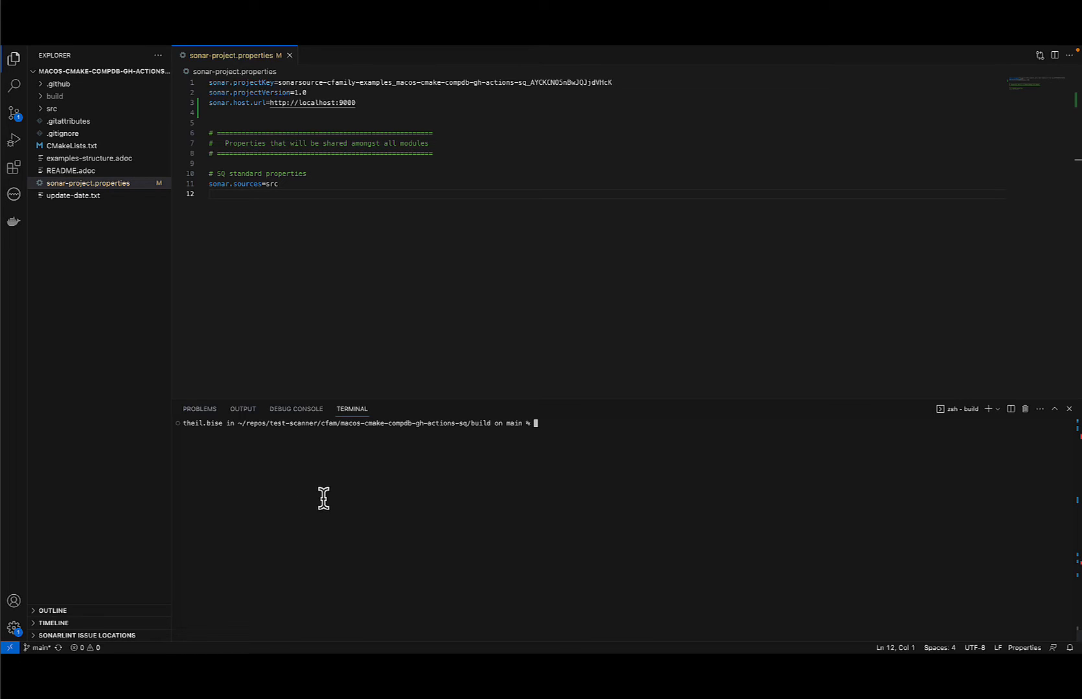
{"action": "mouse_move", "coordinate": [373, 445]}
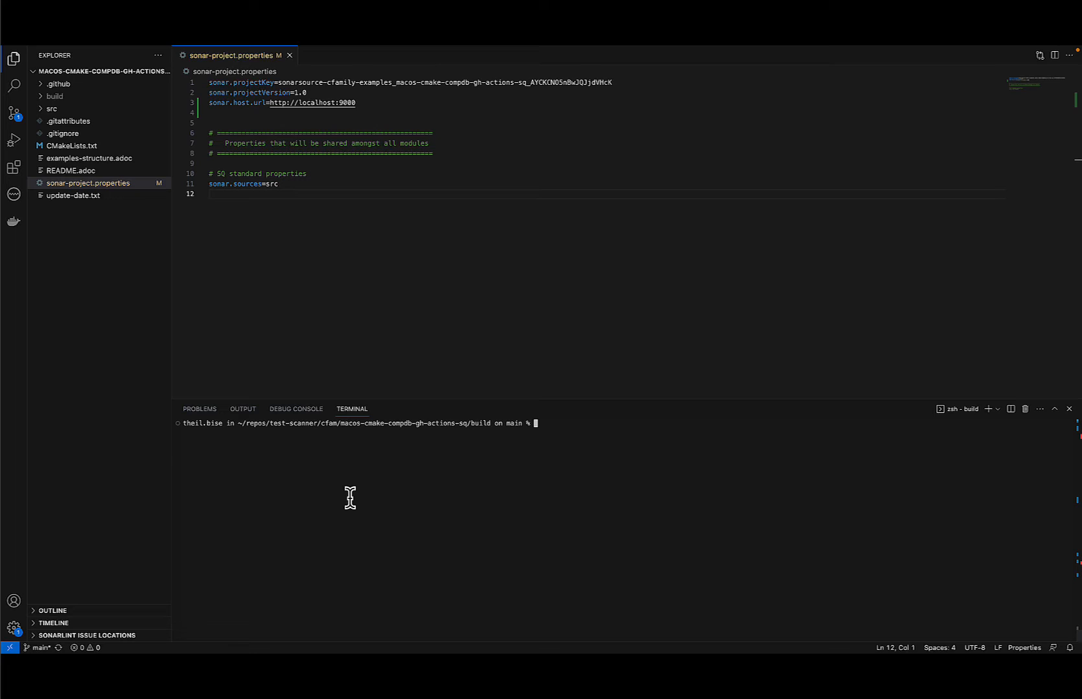
Step: Run 'cmake ..', view build/compile_commands.json, and start 'make'
{"action": "type", "text": "c"}
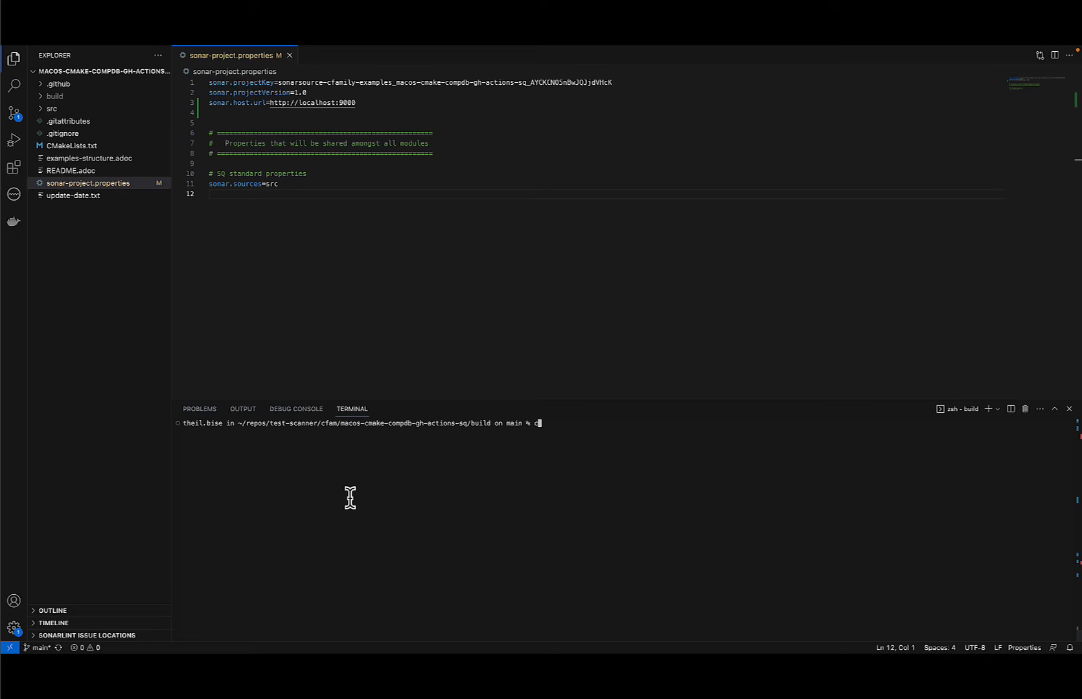
{"action": "type", "text": "cmake .."}
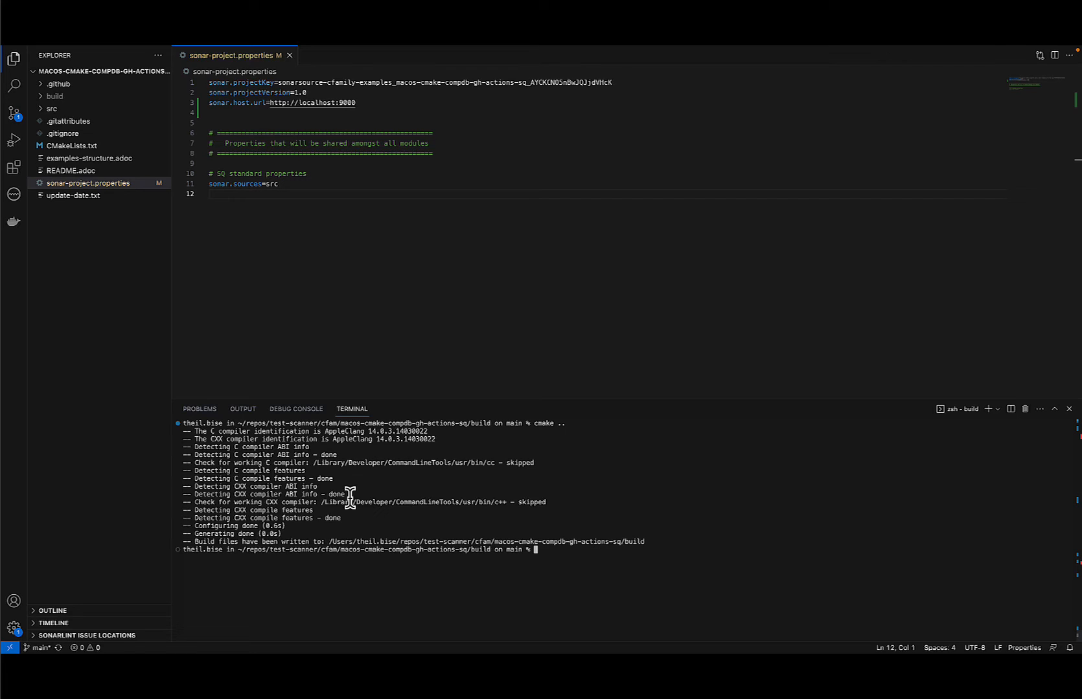
{"action": "mouse_move", "coordinate": [61, 134]}
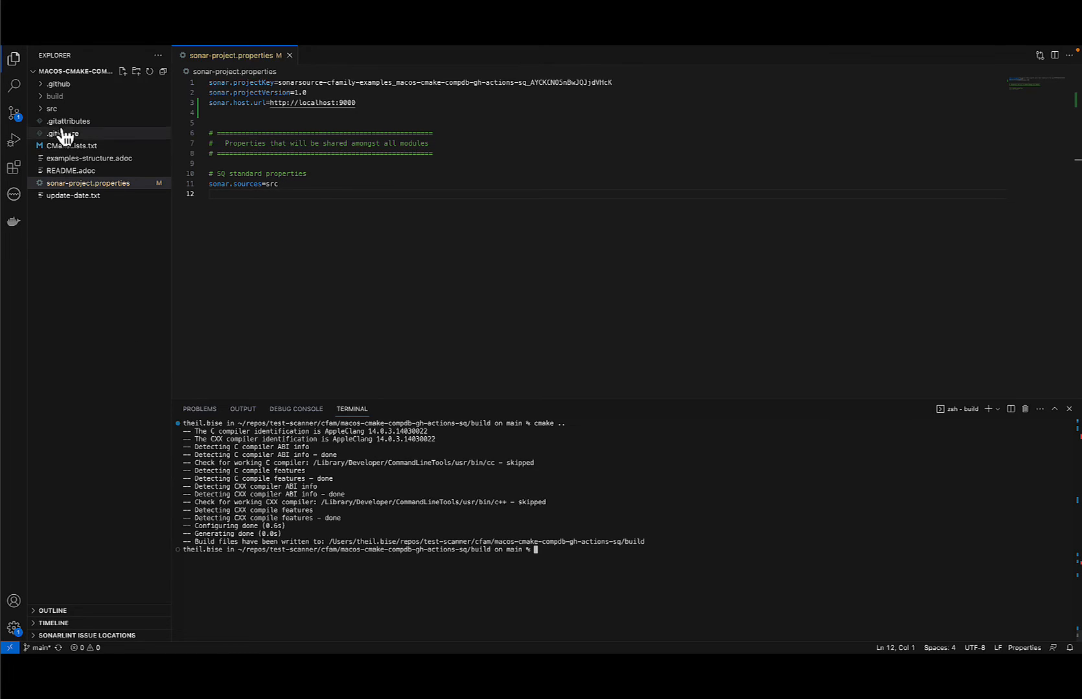
{"action": "left_click", "coordinate": [53, 96]}
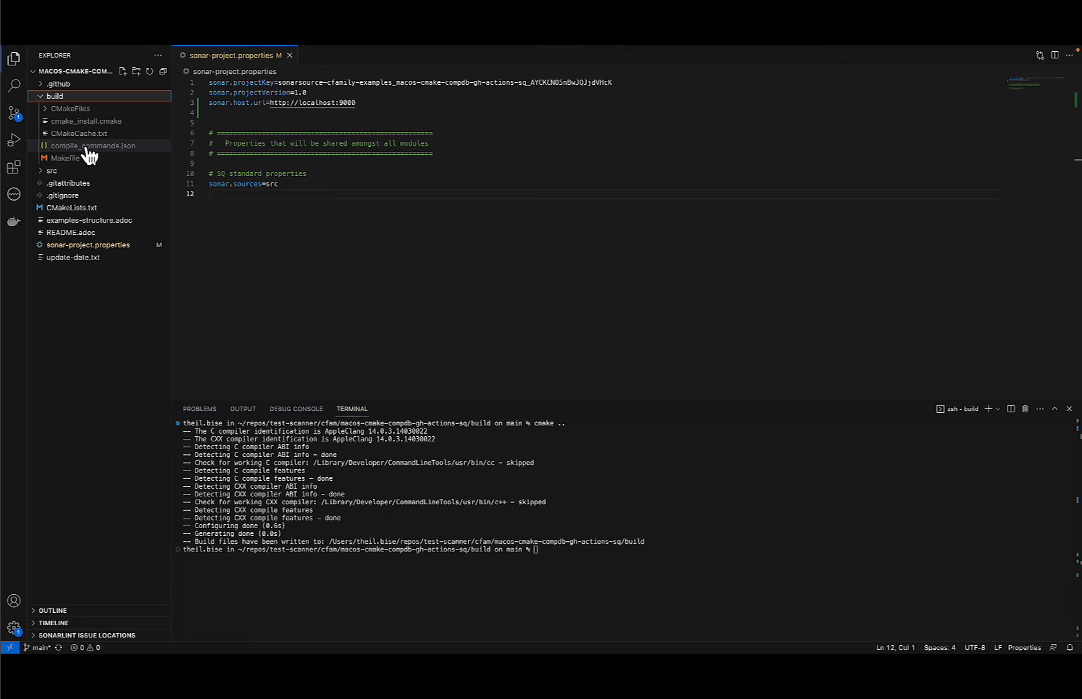
{"action": "left_click", "coordinate": [95, 145]}
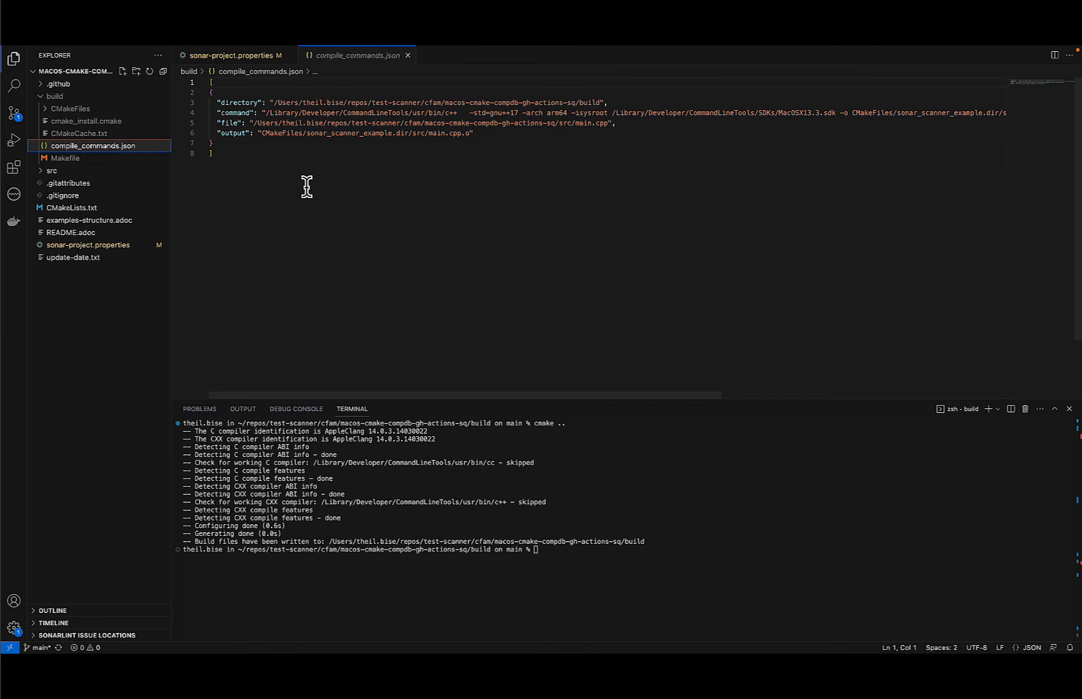
{"action": "mouse_move", "coordinate": [309, 171]}
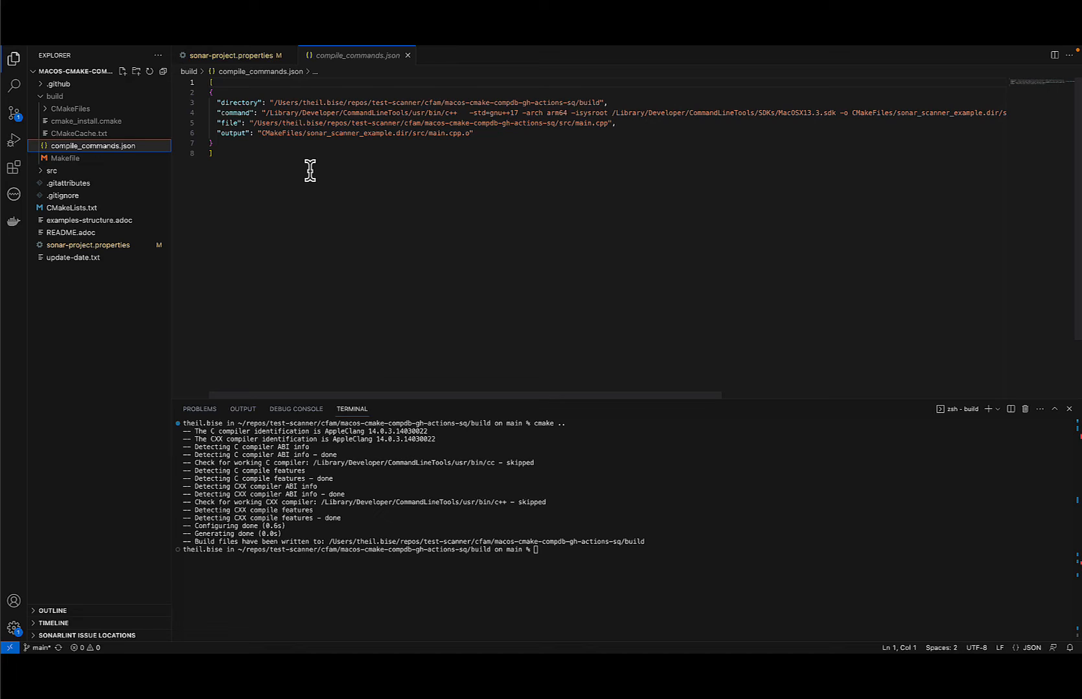
{"action": "mouse_move", "coordinate": [357, 233]}
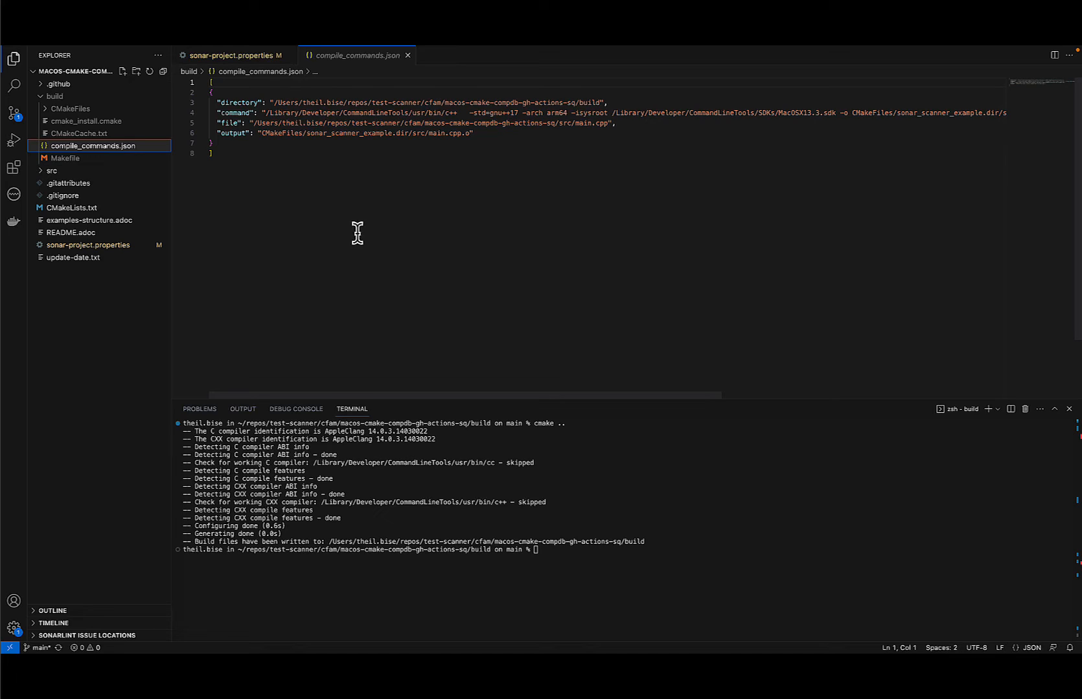
{"action": "type", "text": "make"}
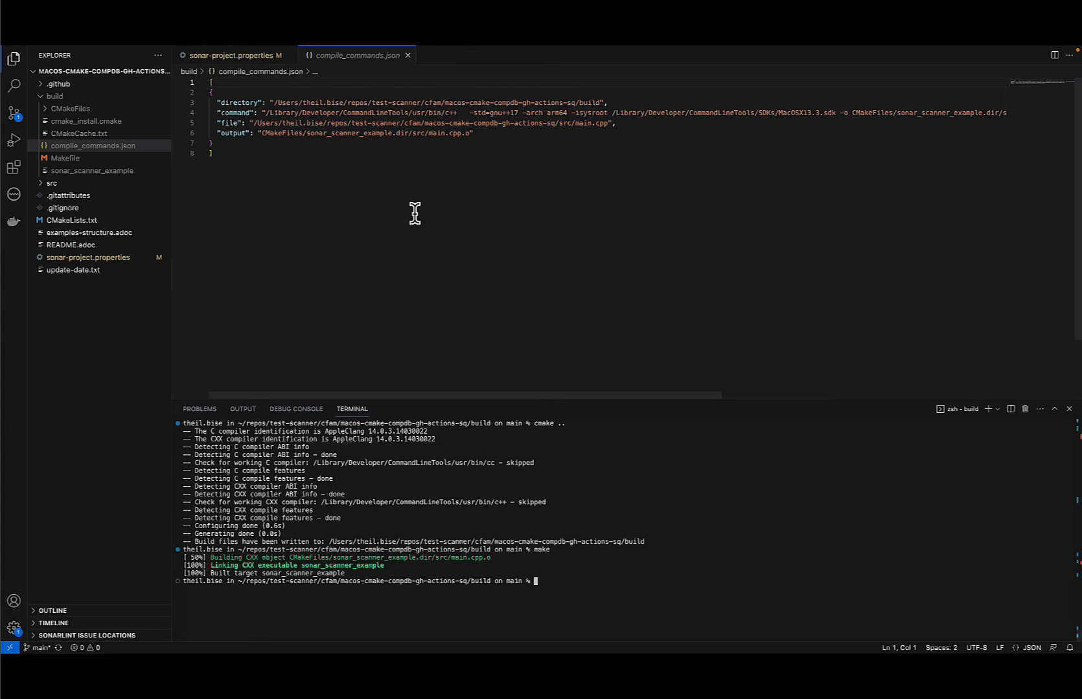
{"action": "mouse_move", "coordinate": [391, 209]}
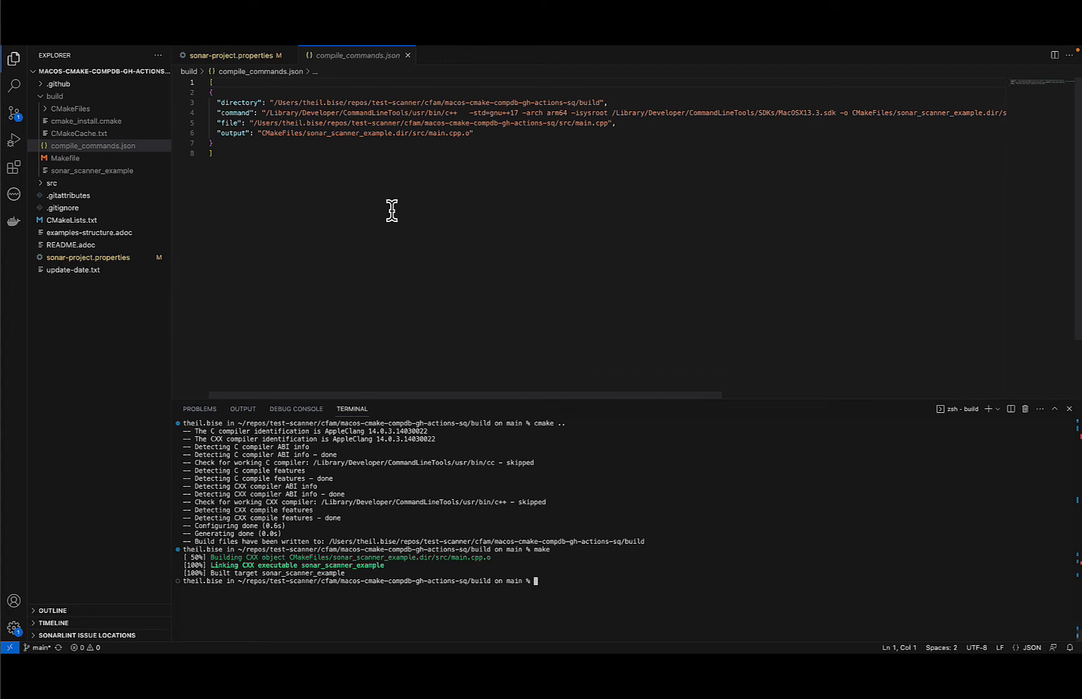
{"action": "mouse_move", "coordinate": [269, 192]}
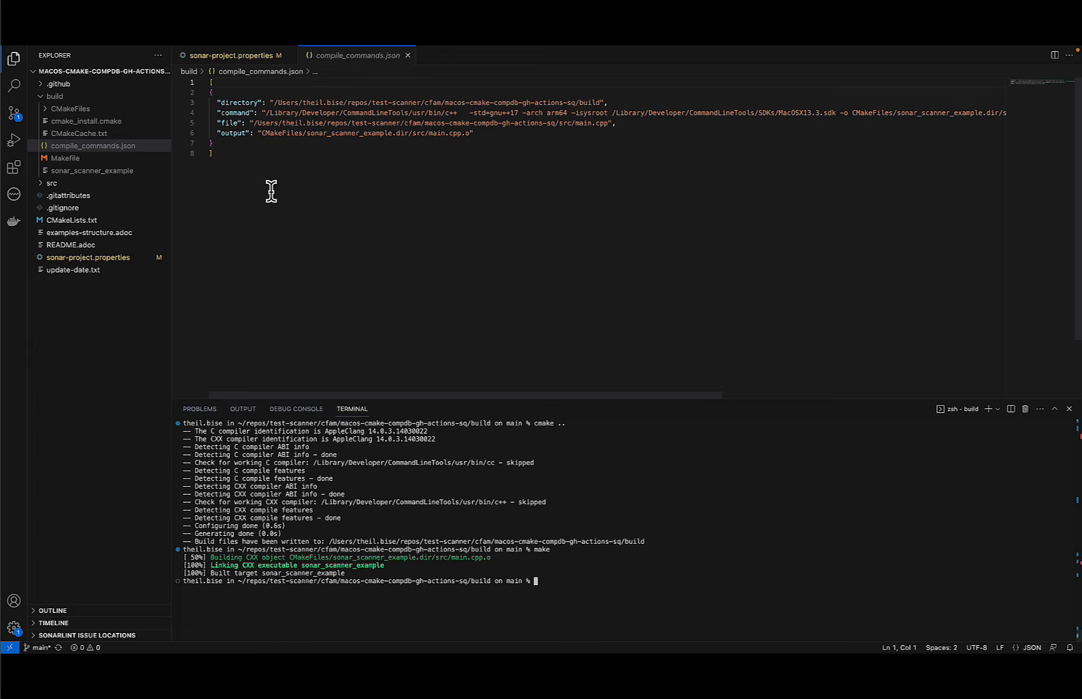
{"action": "mouse_move", "coordinate": [275, 198]}
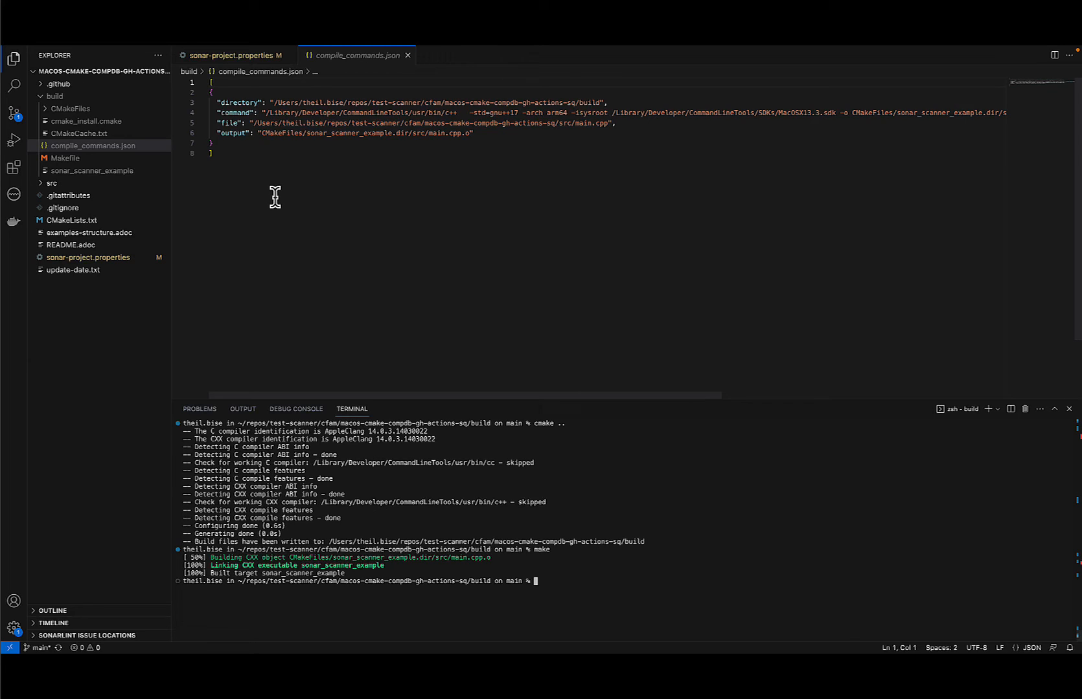
Step: Show sonar.cfamily.compile-commands=build/compile_commands.json in sonar-project.properties
{"action": "left_click", "coordinate": [232, 56]}
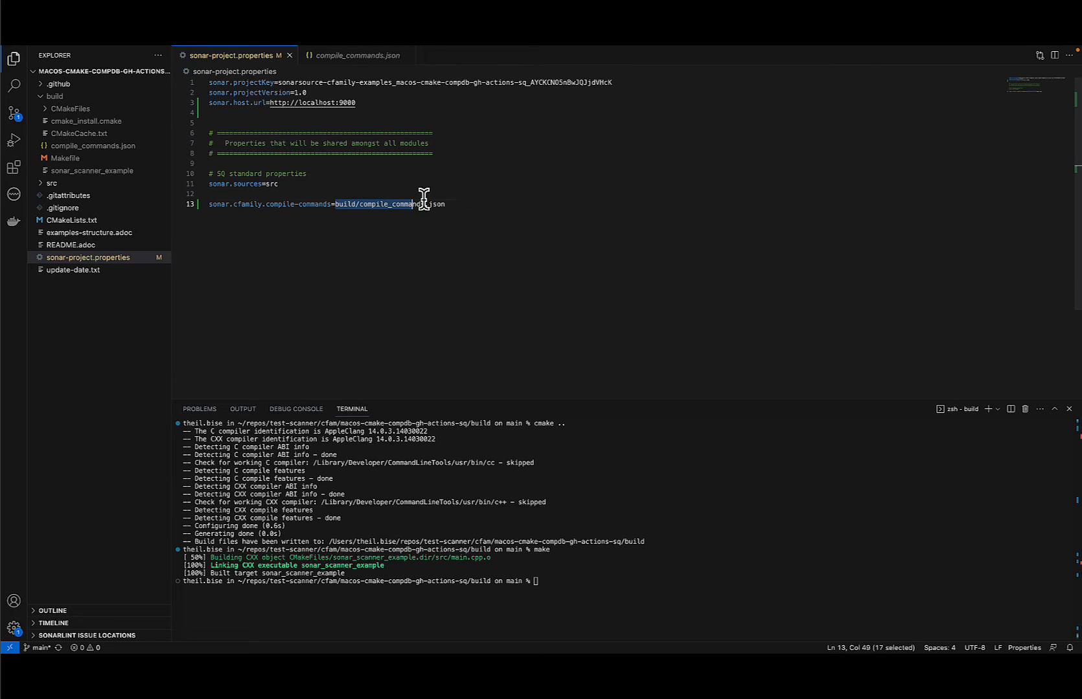
{"action": "left_click_drag", "start_coordinate": [408, 203], "coordinate": [444, 203]}
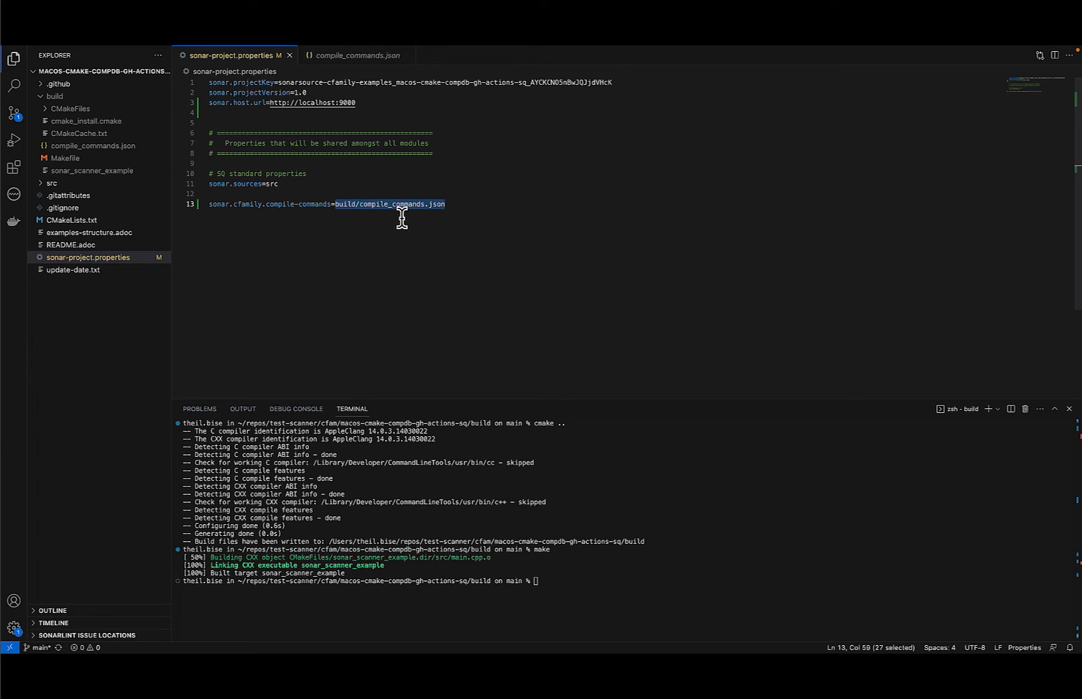
{"action": "left_click", "coordinate": [385, 219]}
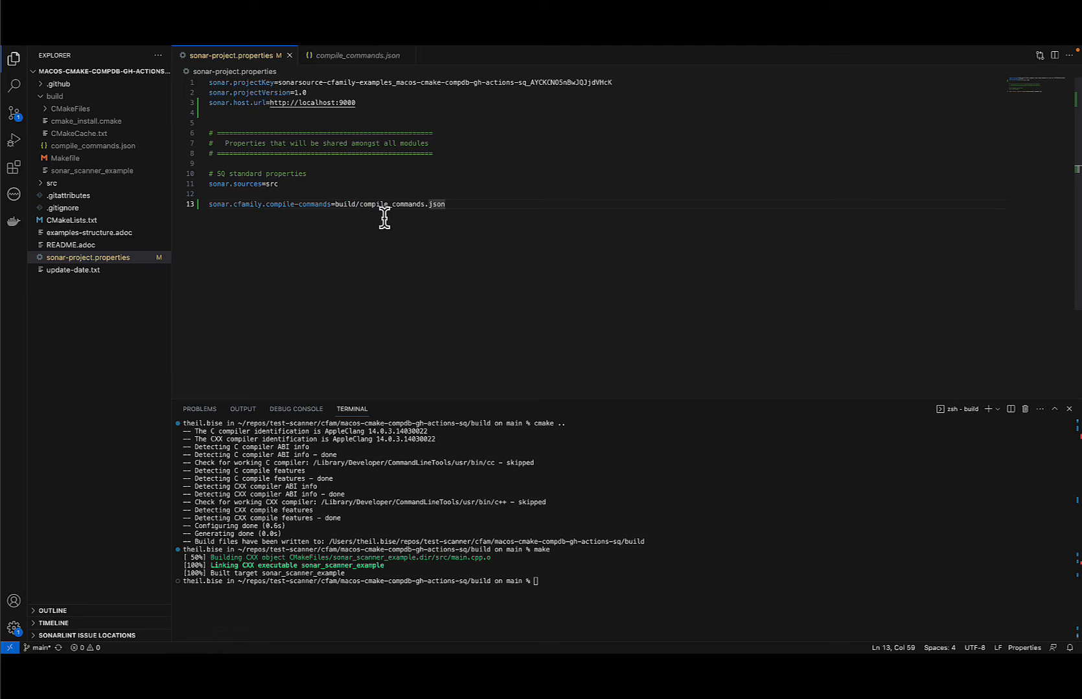
{"action": "mouse_move", "coordinate": [370, 254]}
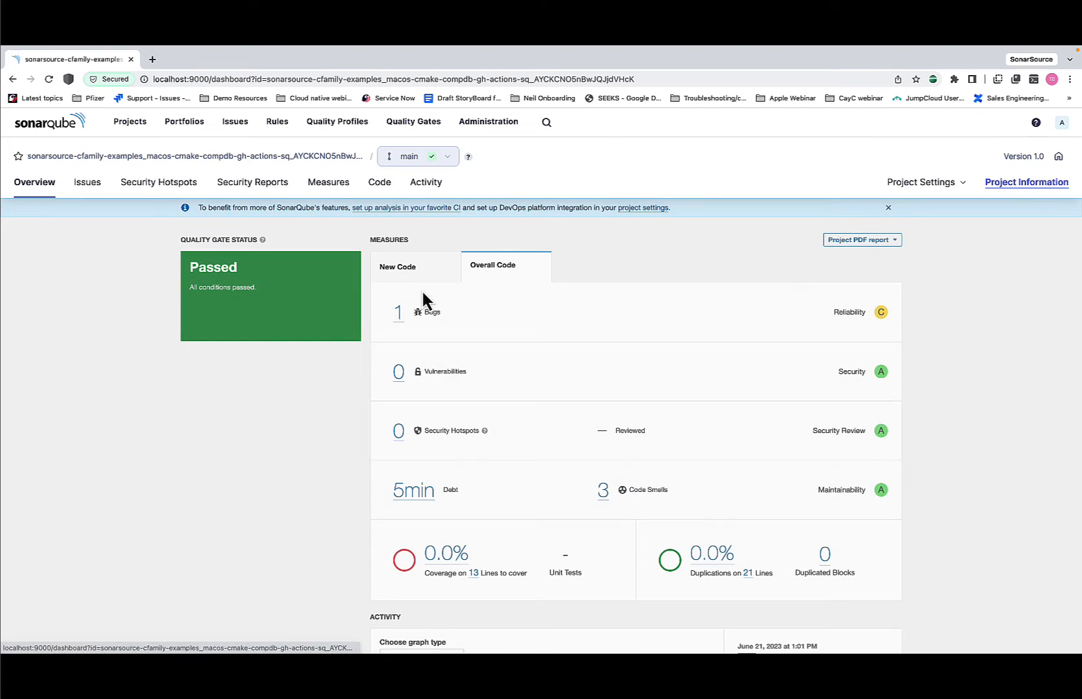
Step: Go back to the SonarQube projects list from the bug's issue details
{"action": "left_click", "coordinate": [397, 312]}
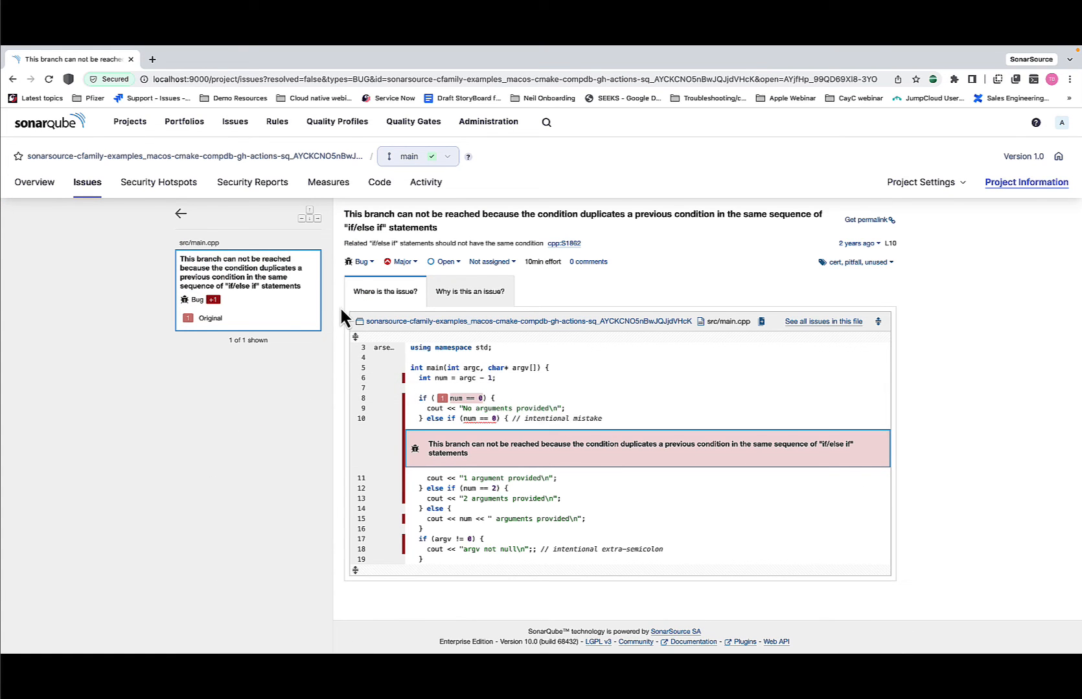
{"action": "mouse_move", "coordinate": [138, 431]}
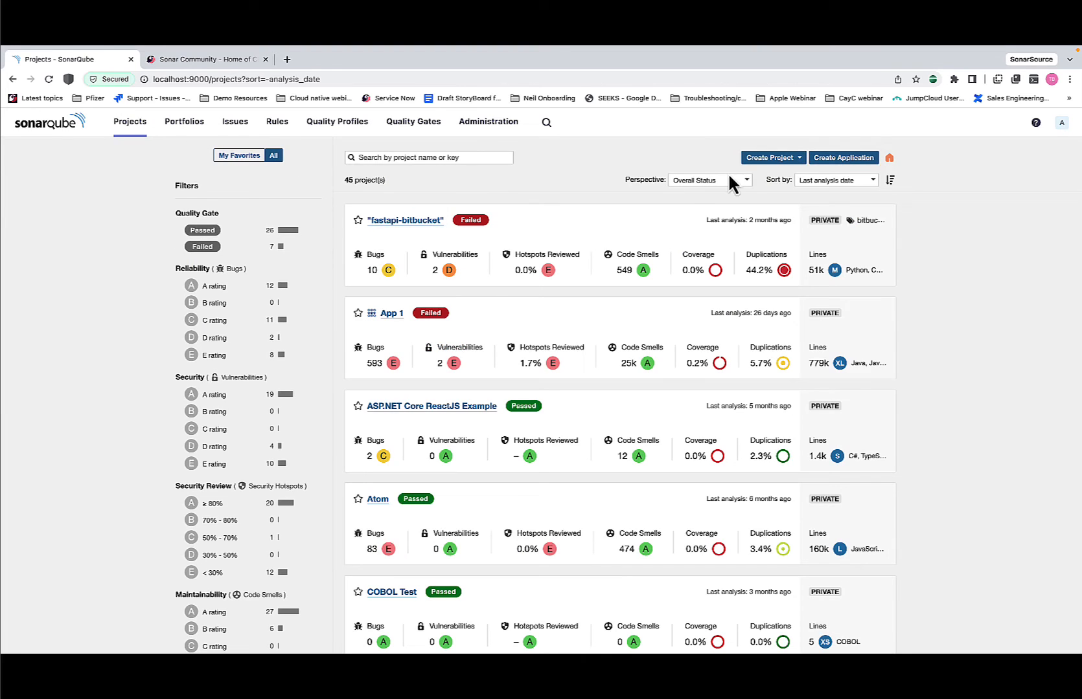
Step: Manually create the project cppproject3 with matching name and key
{"action": "left_click", "coordinate": [769, 157]}
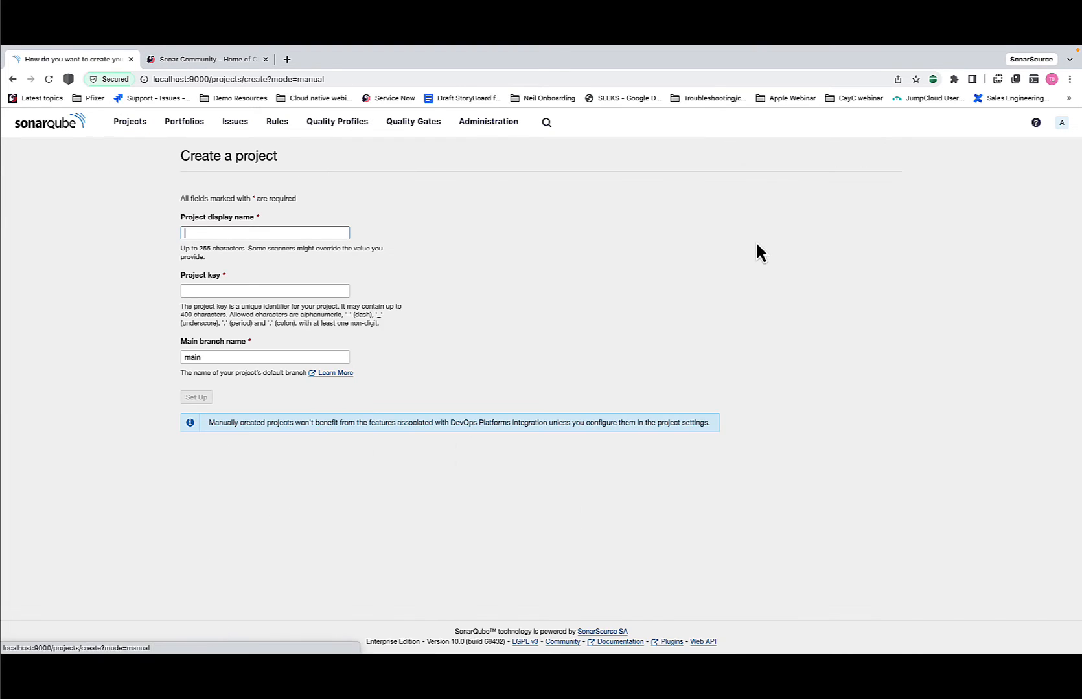
{"action": "type", "text": "cppproject3"}
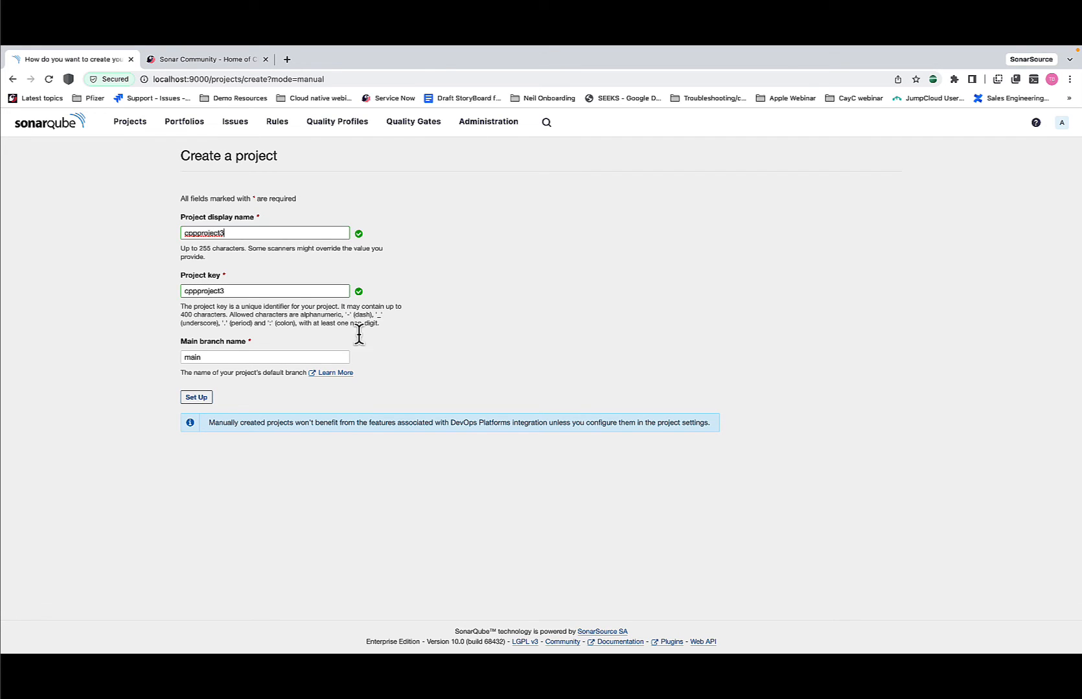
{"action": "left_click", "coordinate": [196, 397]}
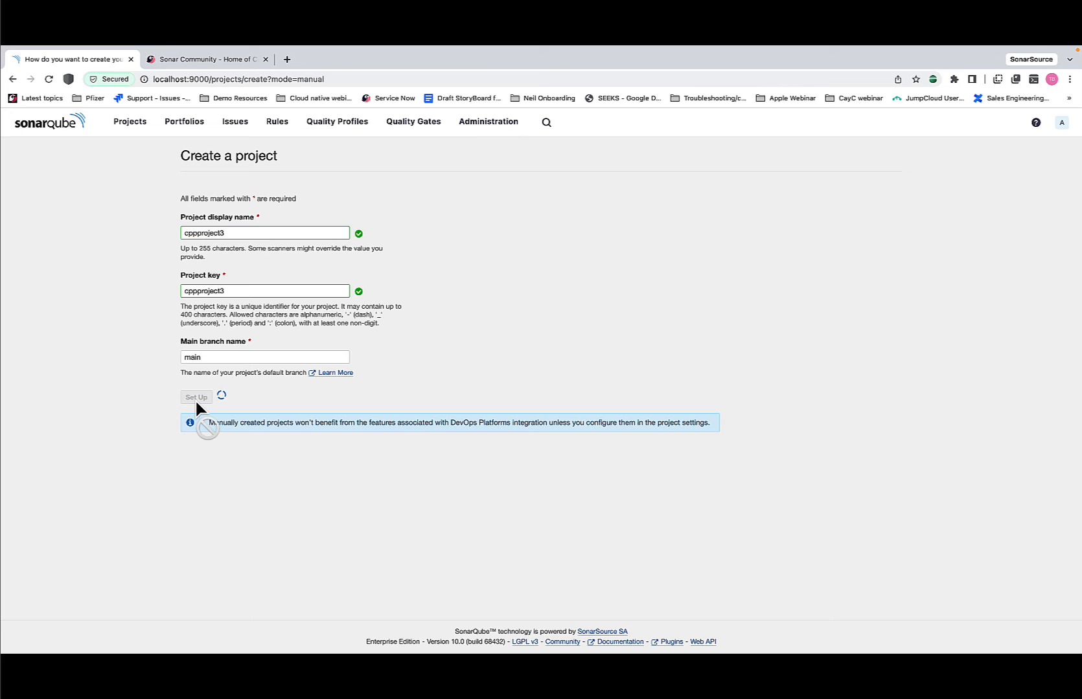
{"action": "left_click", "coordinate": [197, 397]}
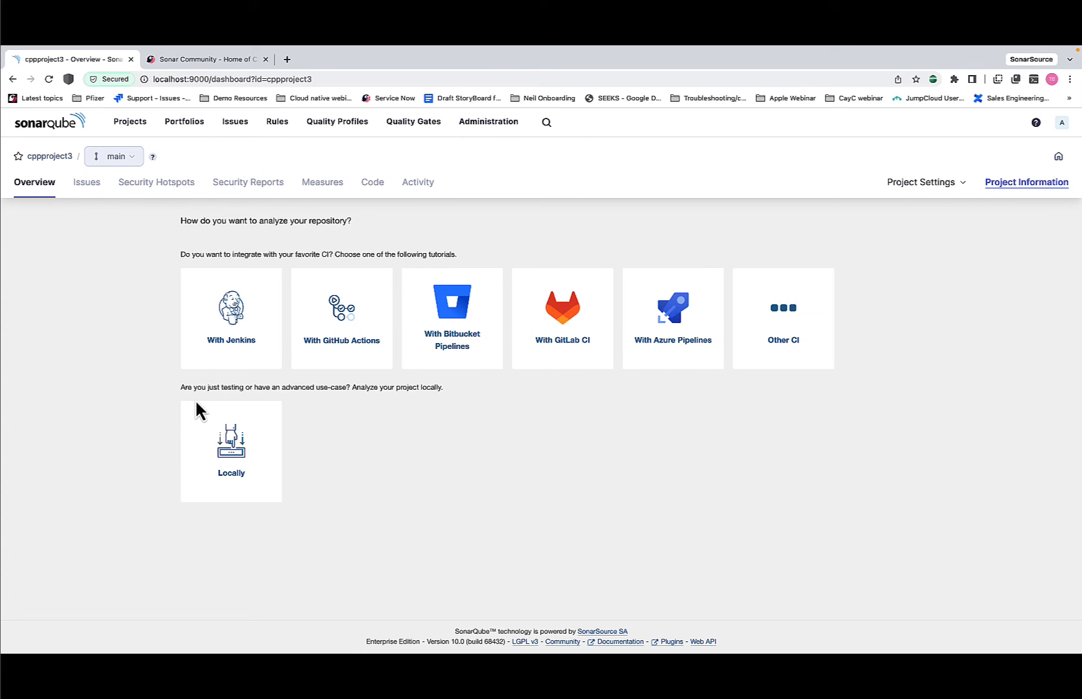
Step: Choose local analysis and generate the cppproject3 analysis token
{"action": "left_click", "coordinate": [231, 451]}
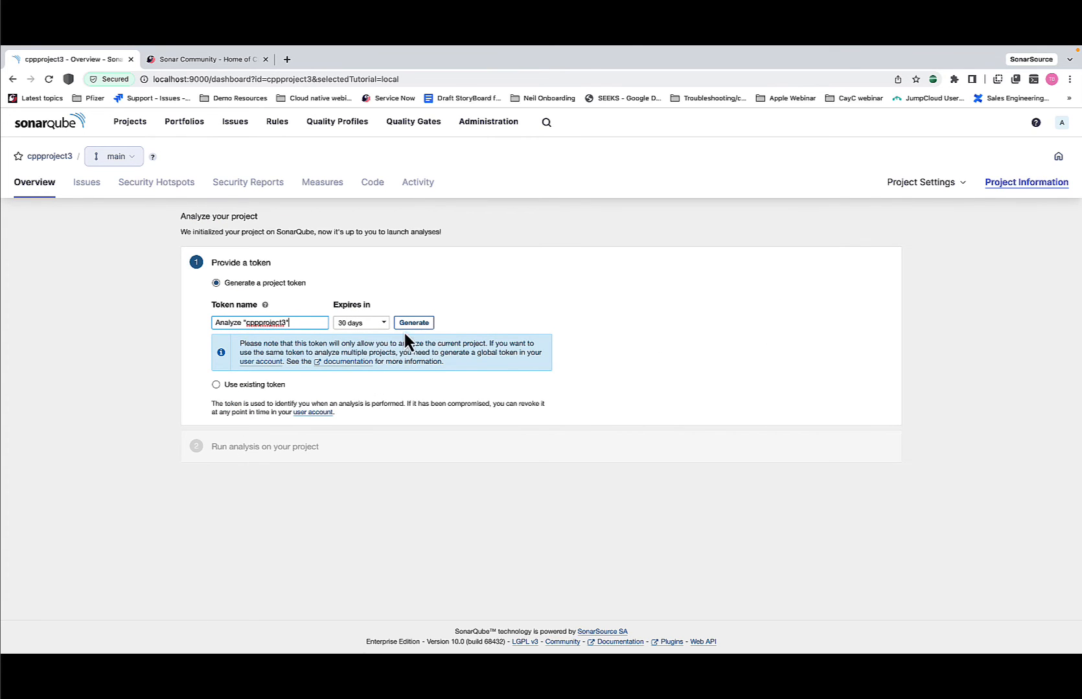
{"action": "left_click", "coordinate": [413, 322]}
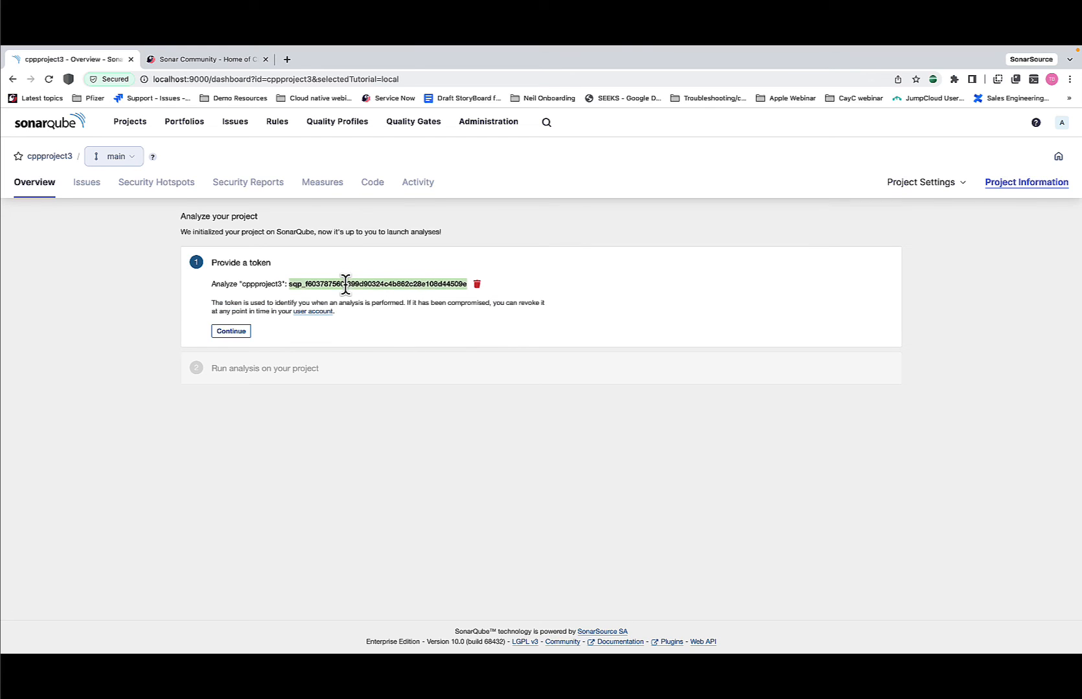
{"action": "left_click", "coordinate": [231, 332]}
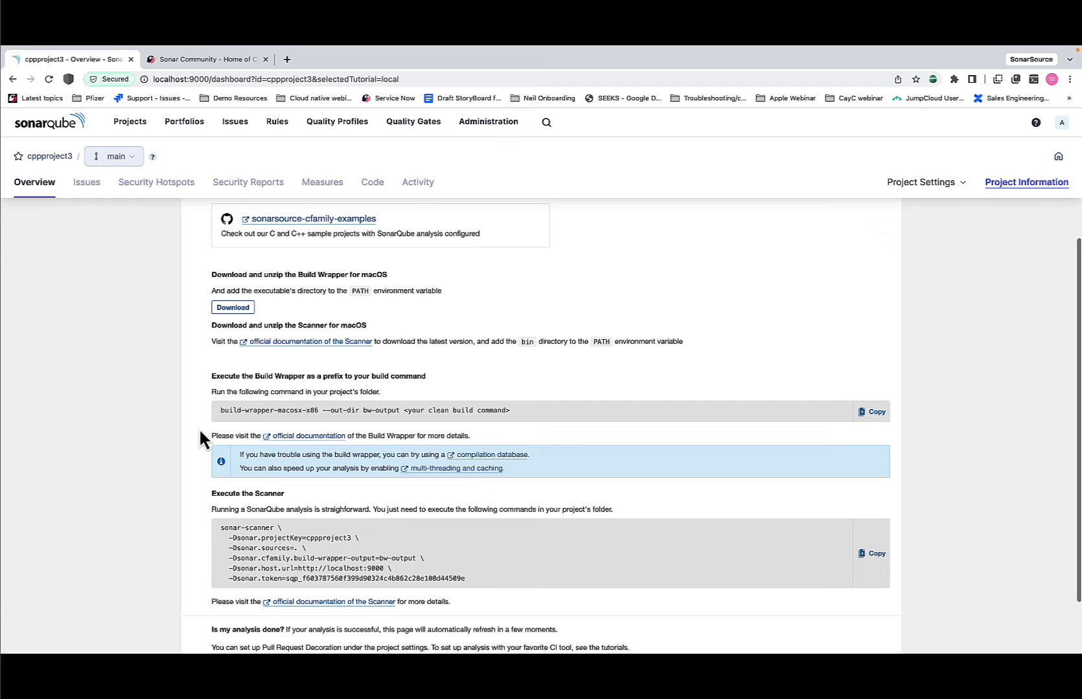
Step: Select C/C++ on macOS and reach the sonarsource-cfamily-examples sample repositories
{"action": "scroll", "scroll_direction": "down", "scroll_amount": 3}
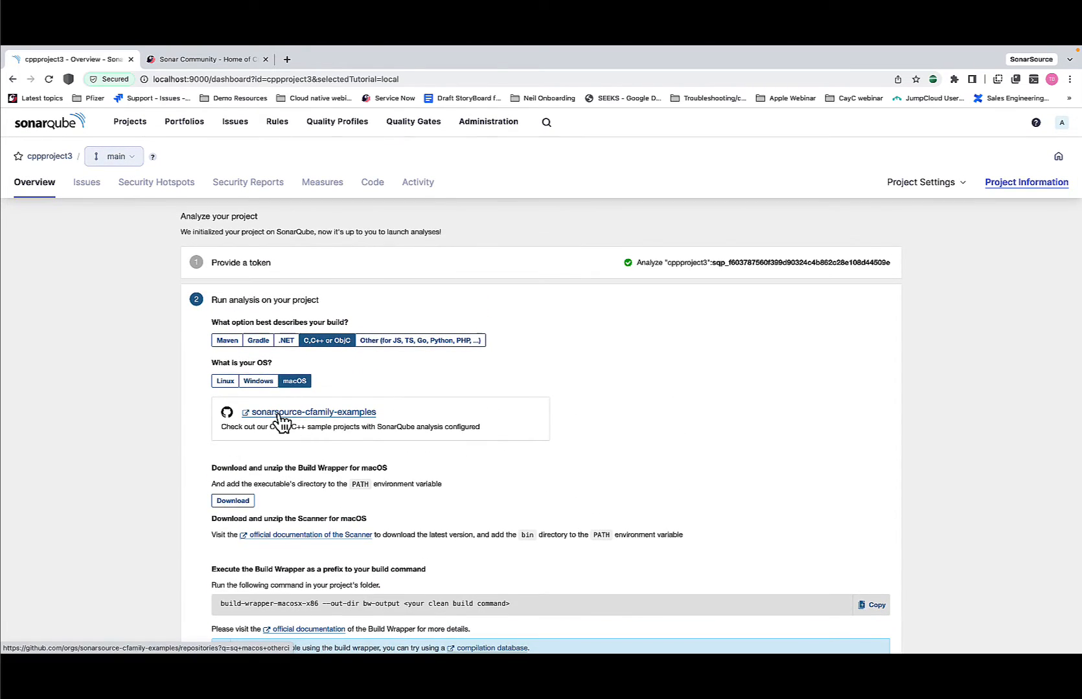
{"action": "left_click", "coordinate": [312, 412]}
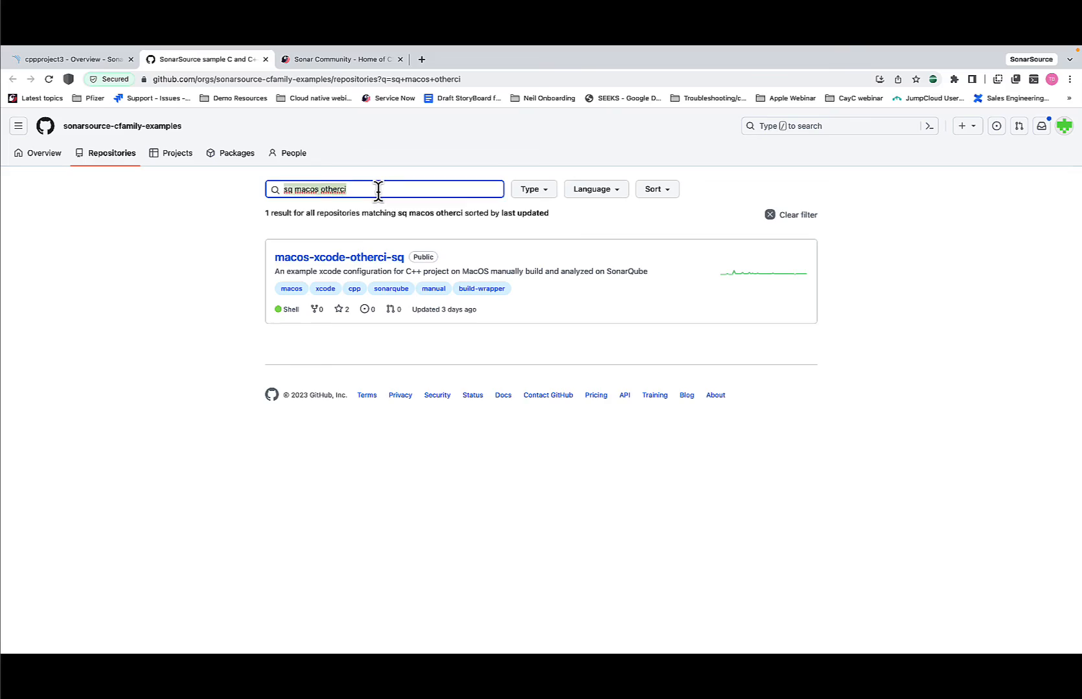
{"action": "left_click", "coordinate": [797, 215]}
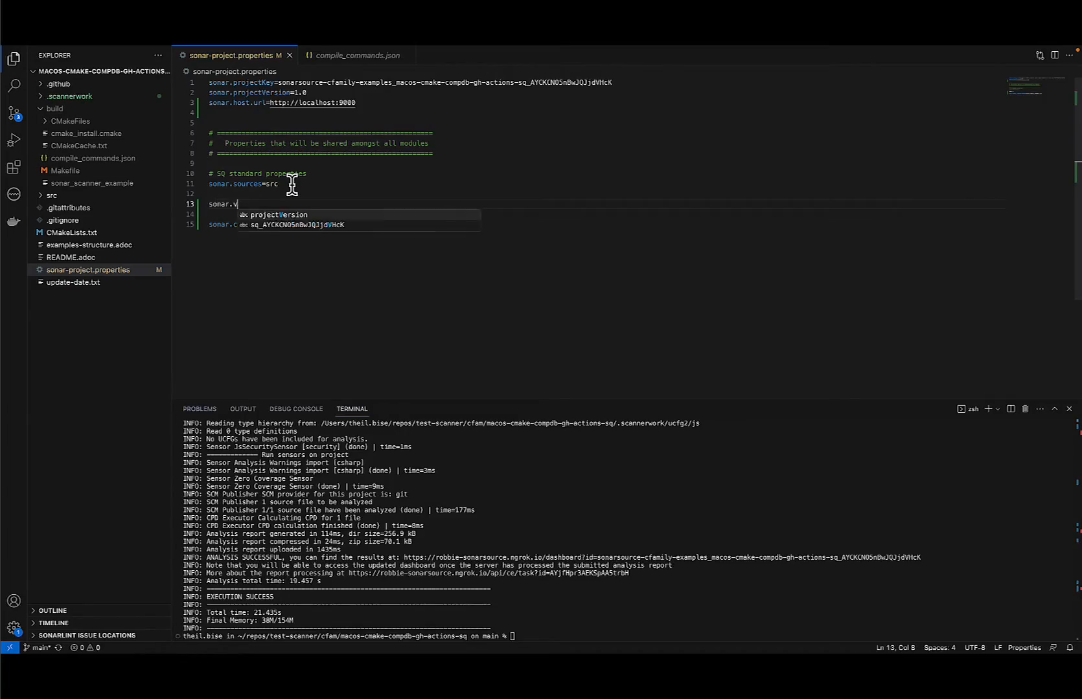
Step: Finish typing sonar.verbose=true on a new line in sonar-project.properties
{"action": "type", "text": "erbose=true"}
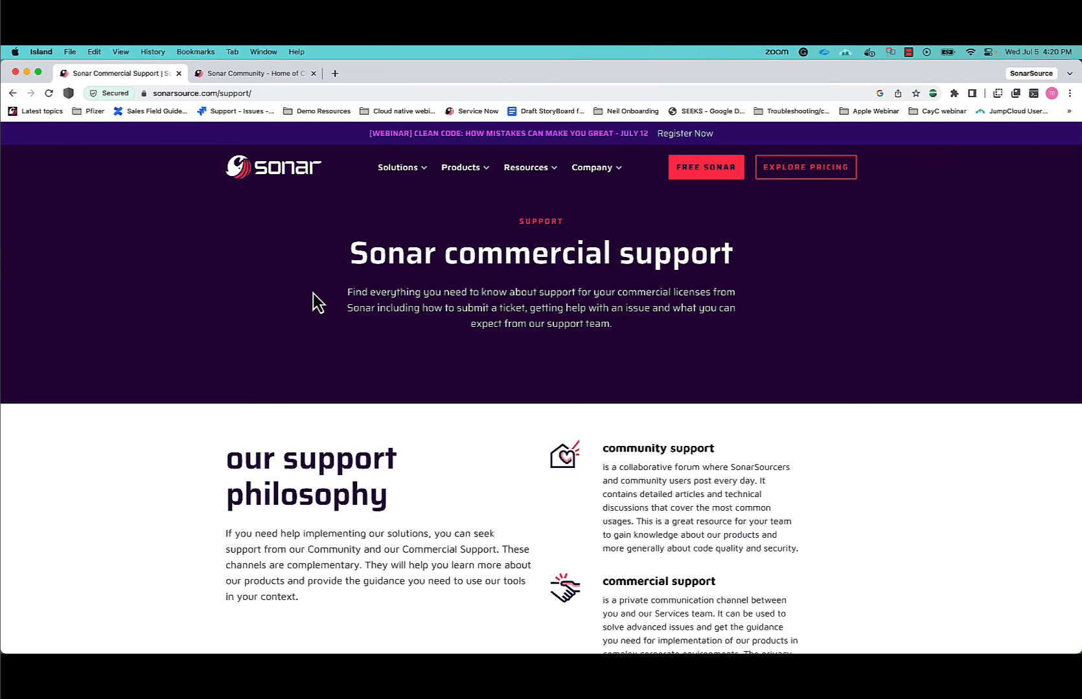
Step: Compose a new Sonar Community topic in the SonarQube category tagged cfamily
{"action": "left_click", "coordinate": [254, 73]}
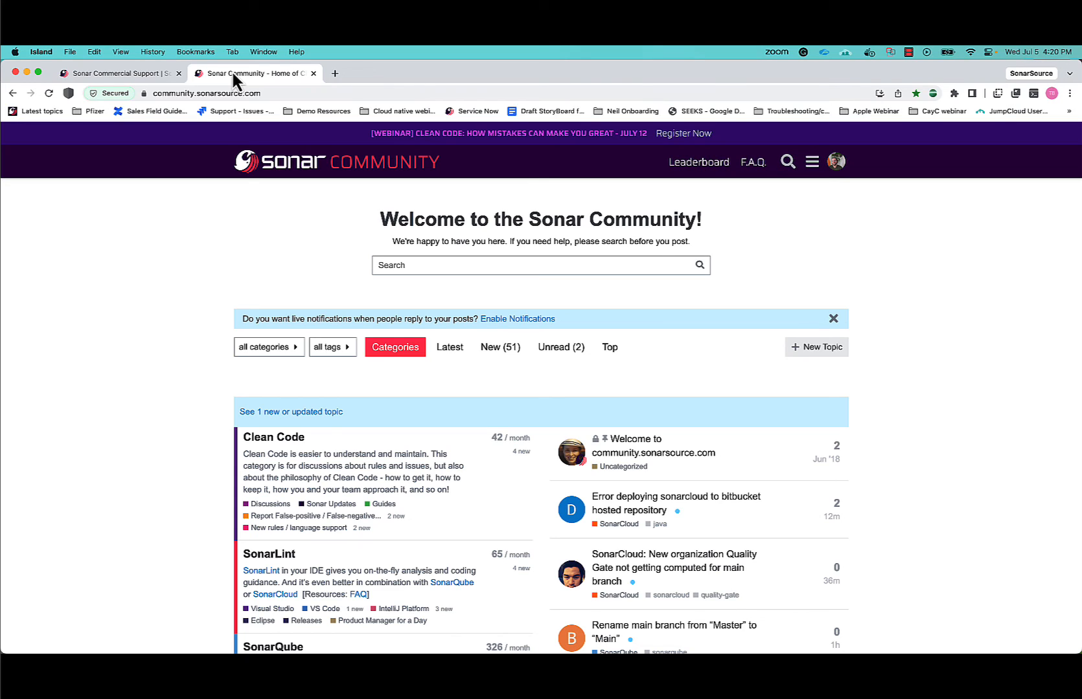
{"action": "mouse_move", "coordinate": [974, 374]}
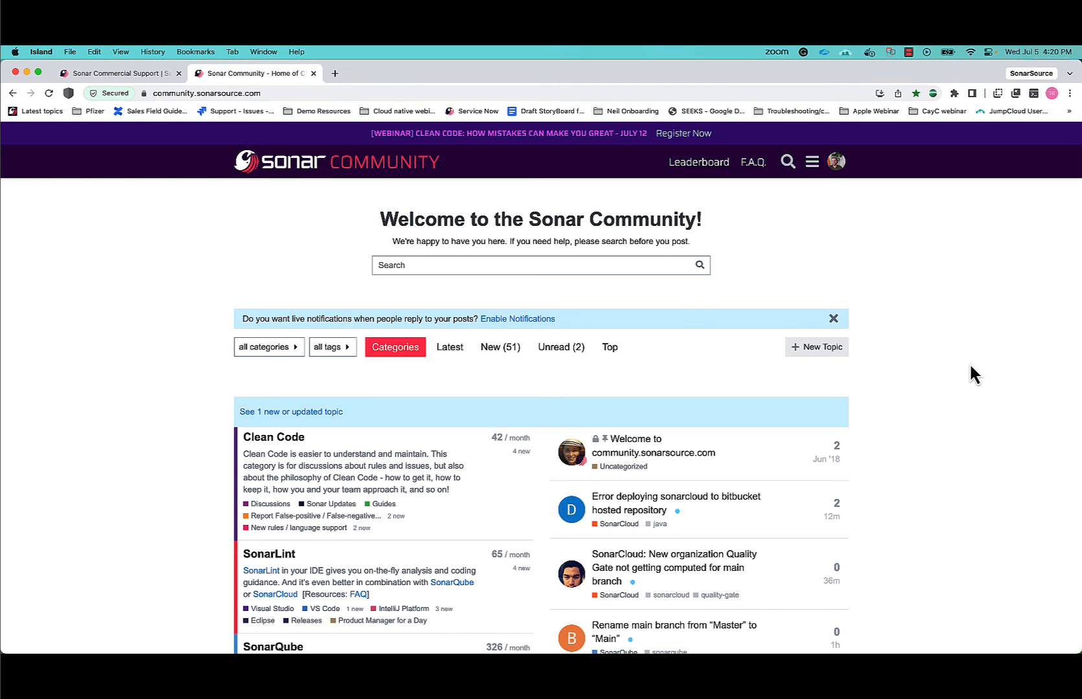
{"action": "left_click", "coordinate": [815, 348]}
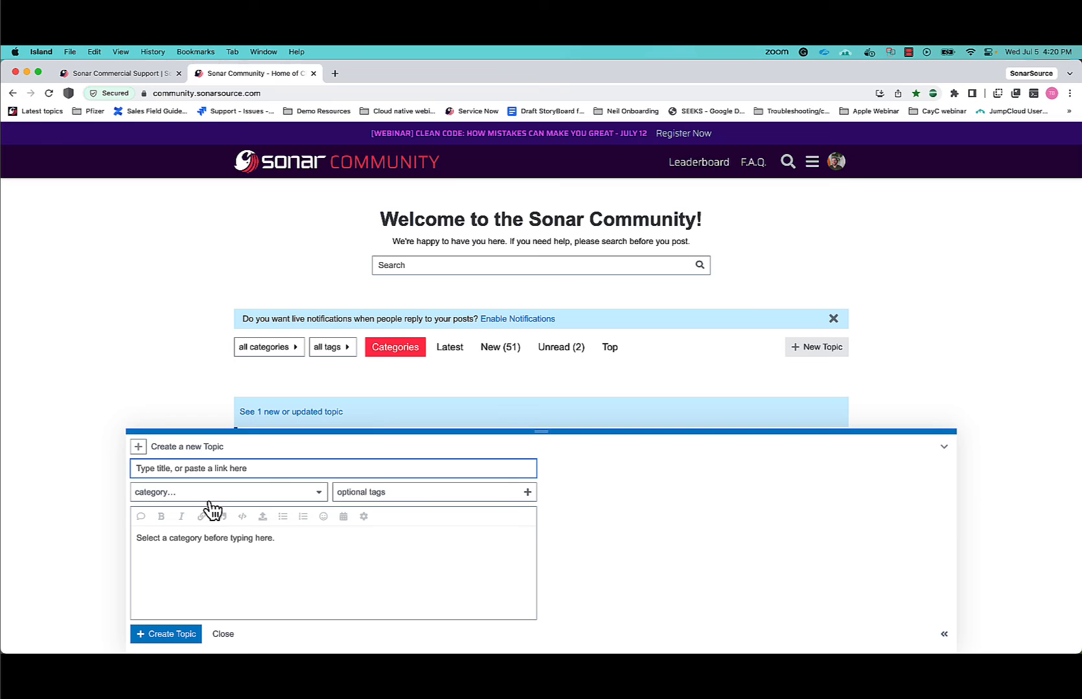
{"action": "left_click", "coordinate": [228, 492]}
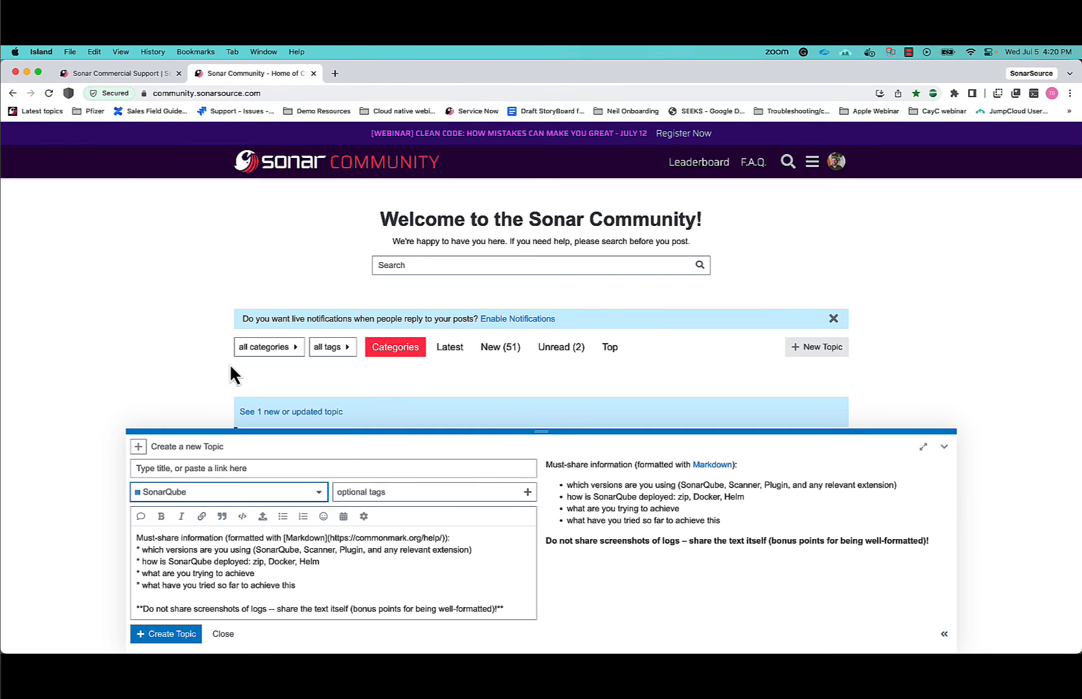
{"action": "left_click", "coordinate": [428, 492]}
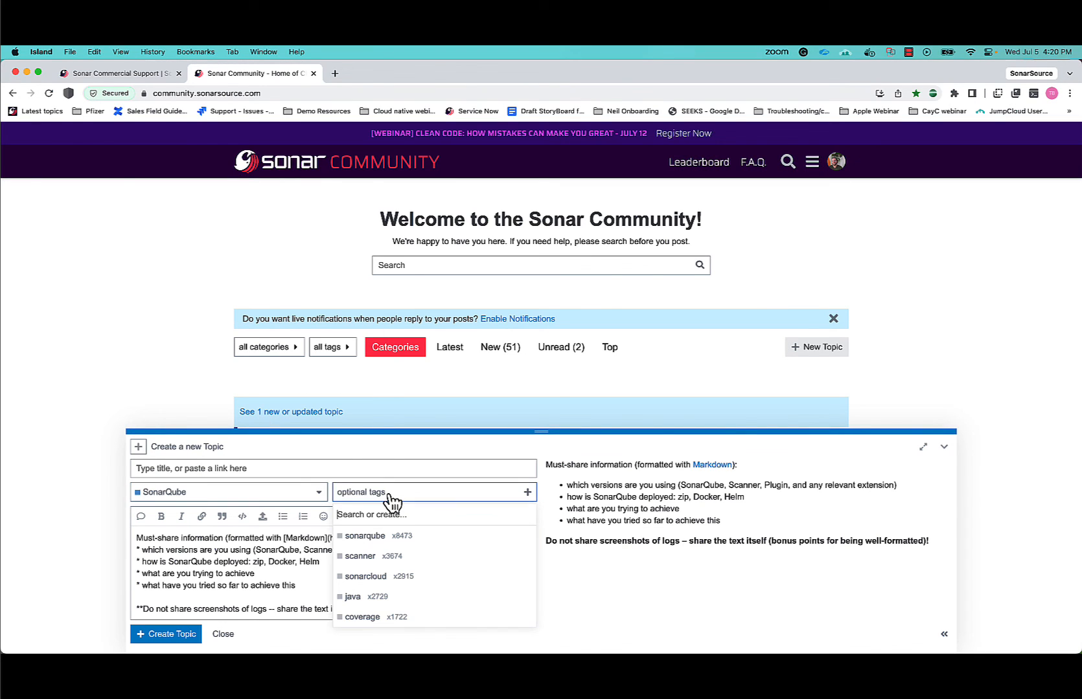
{"action": "type", "text": "cfa"}
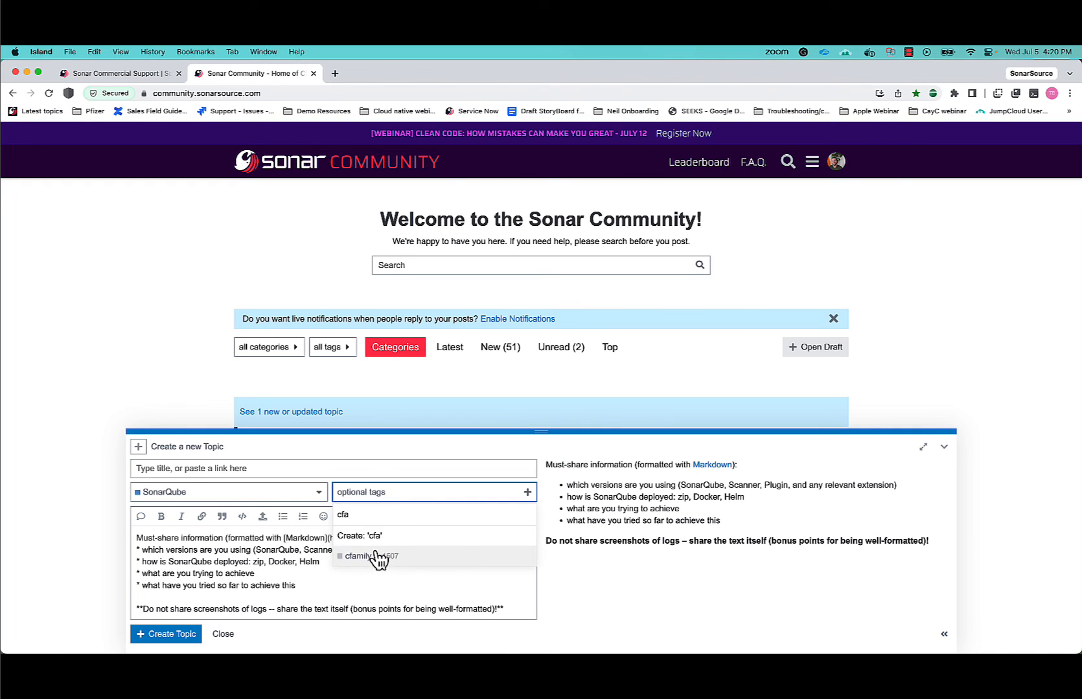
{"action": "left_click", "coordinate": [359, 557]}
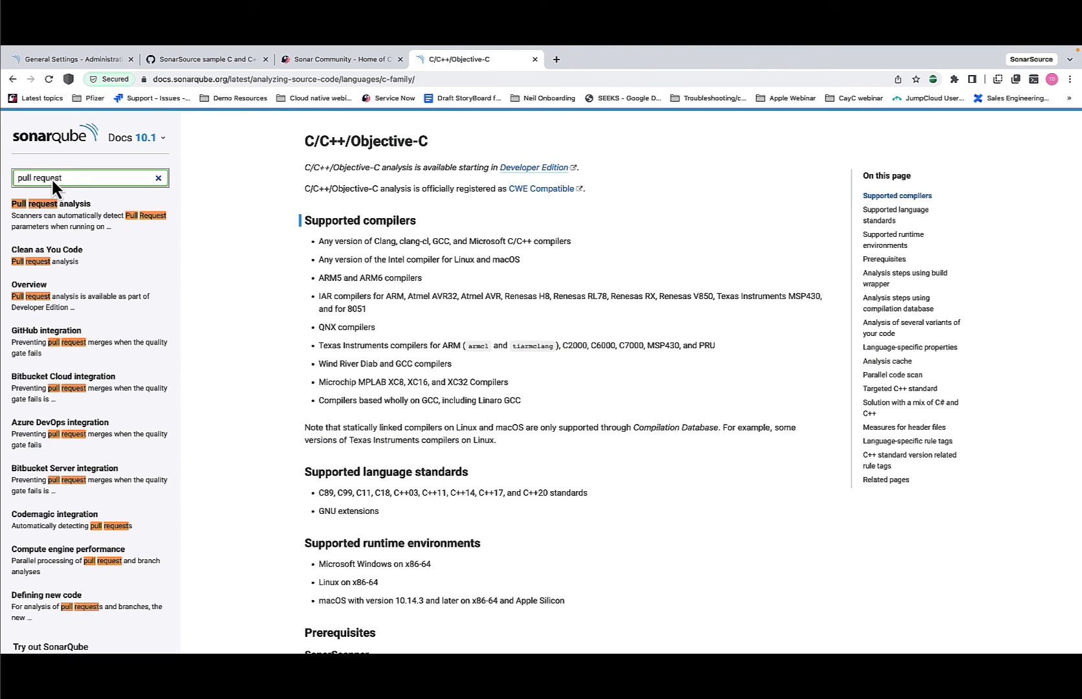
Step: Read the Prerequisites section of the Pull request analysis documentation page
{"action": "left_click", "coordinate": [49, 203]}
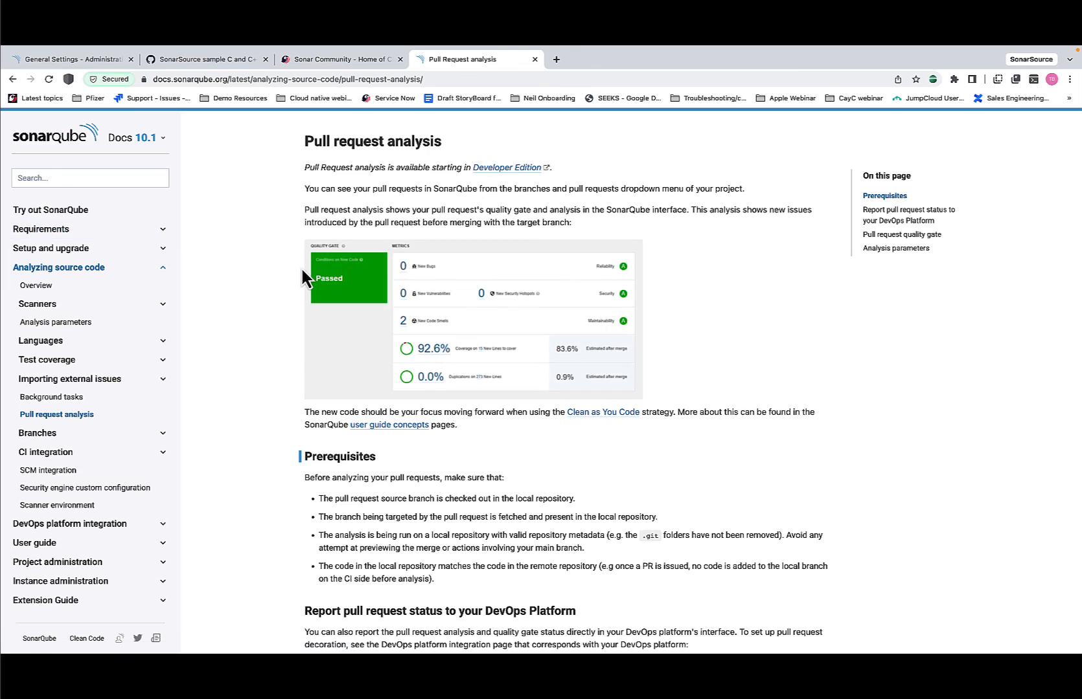
{"action": "scroll", "scroll_direction": "down", "scroll_amount": 3}
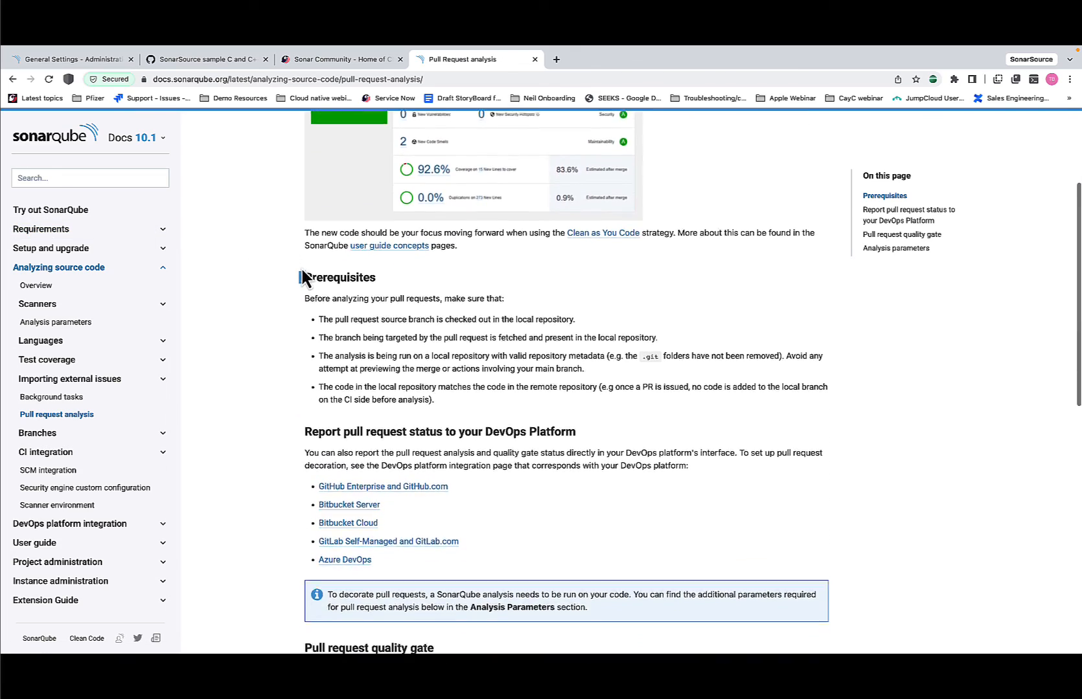
{"action": "scroll", "scroll_direction": "down", "scroll_amount": 3}
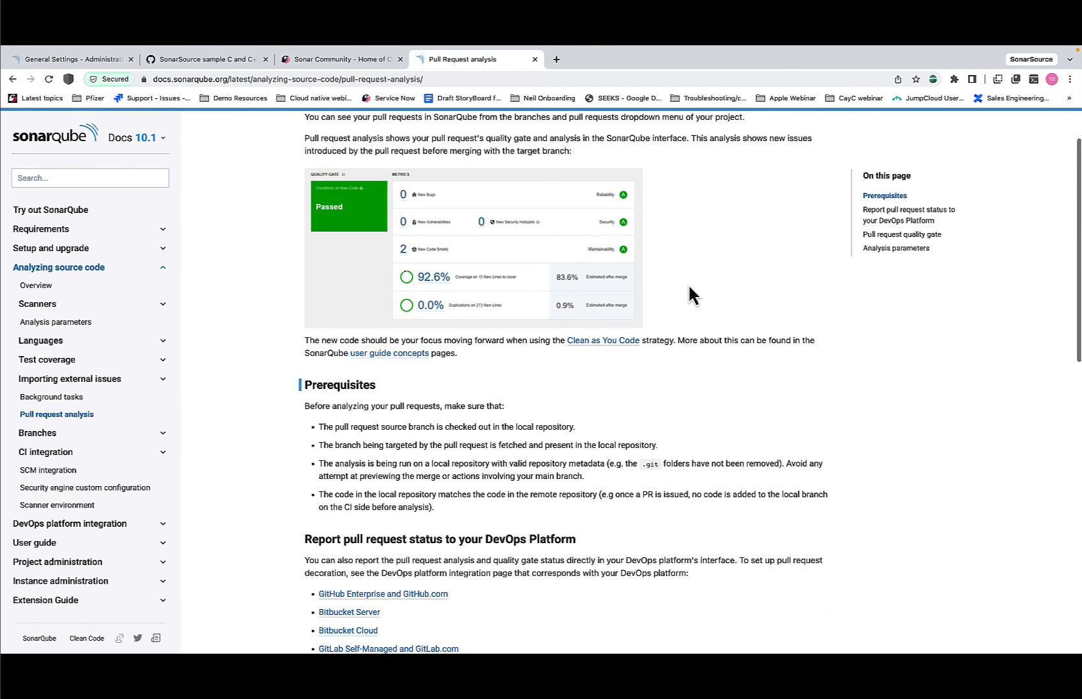
{"action": "mouse_move", "coordinate": [896, 270]}
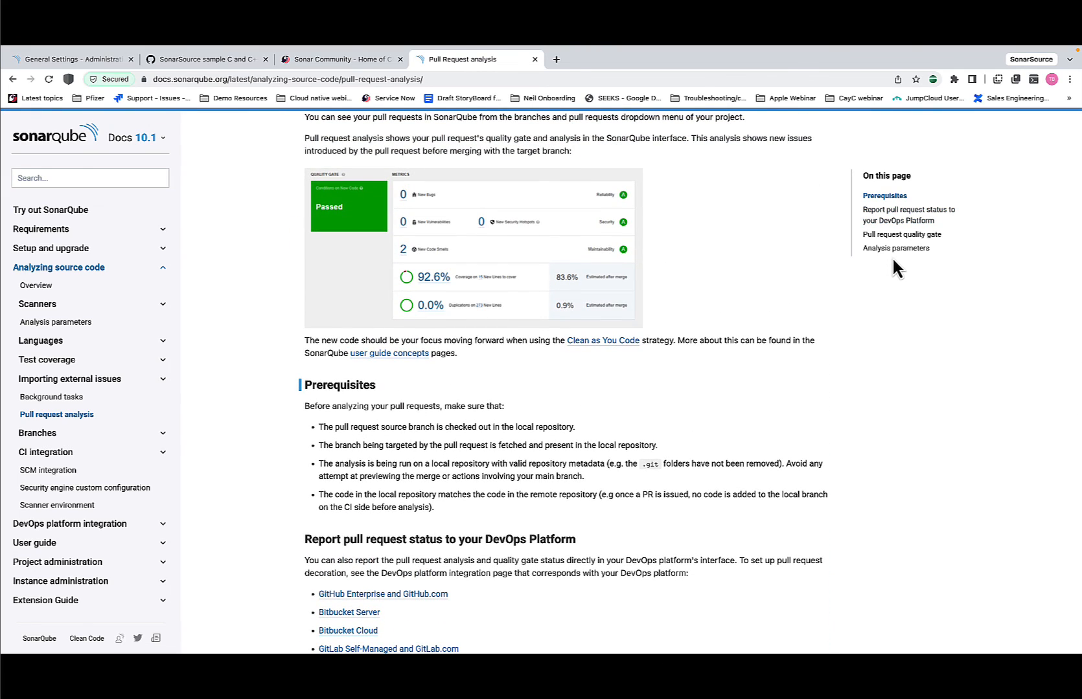